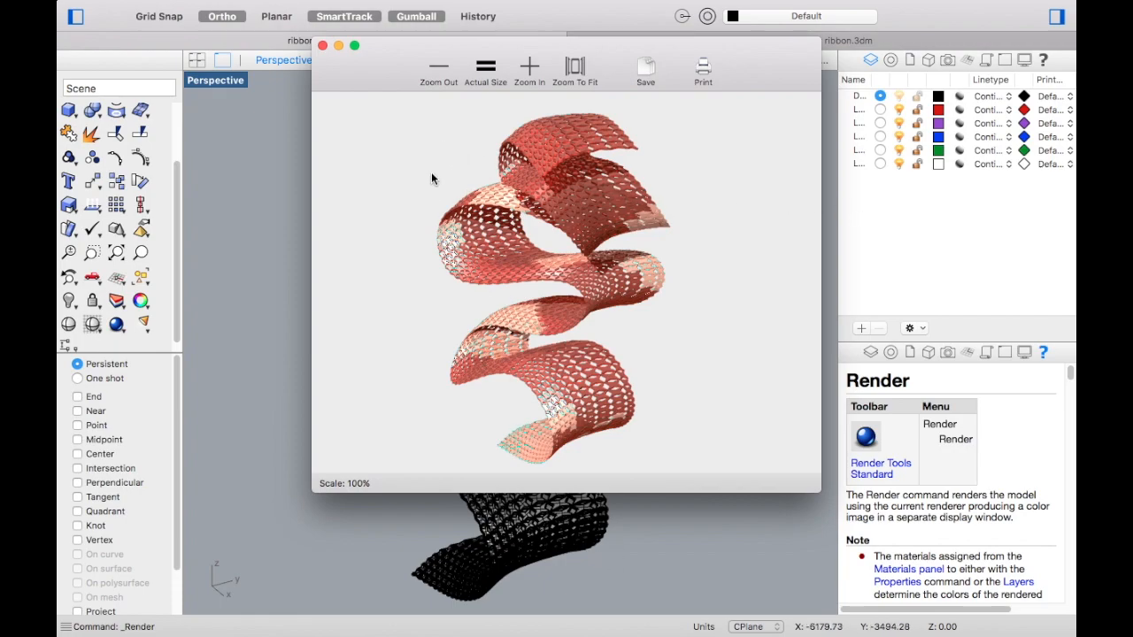
mouse_move(559, 421)
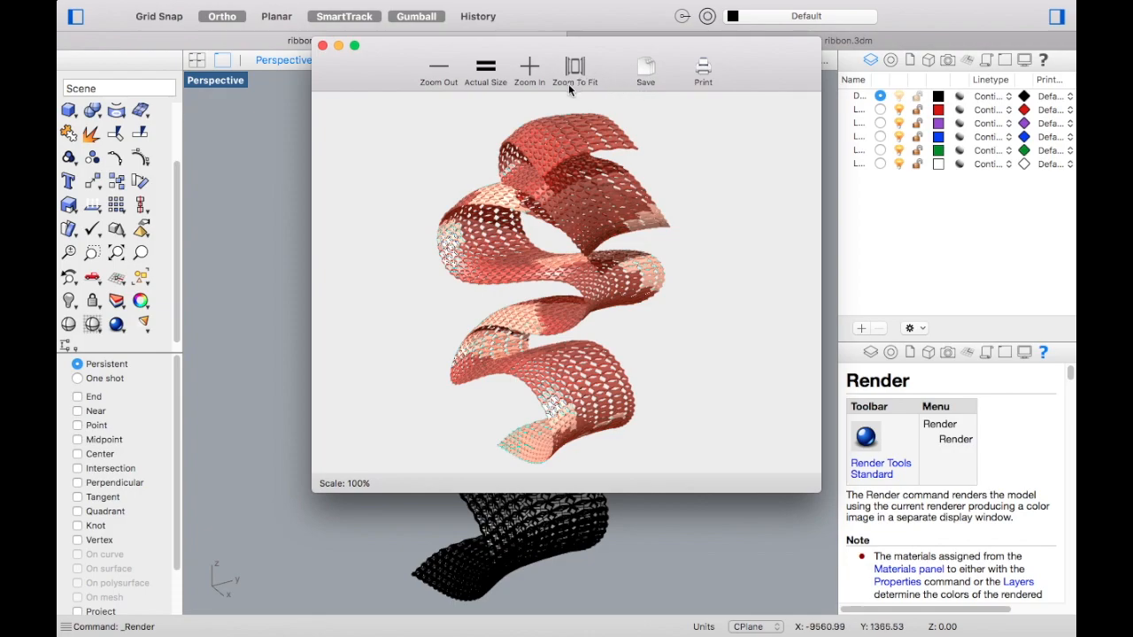
mouse_move(615, 189)
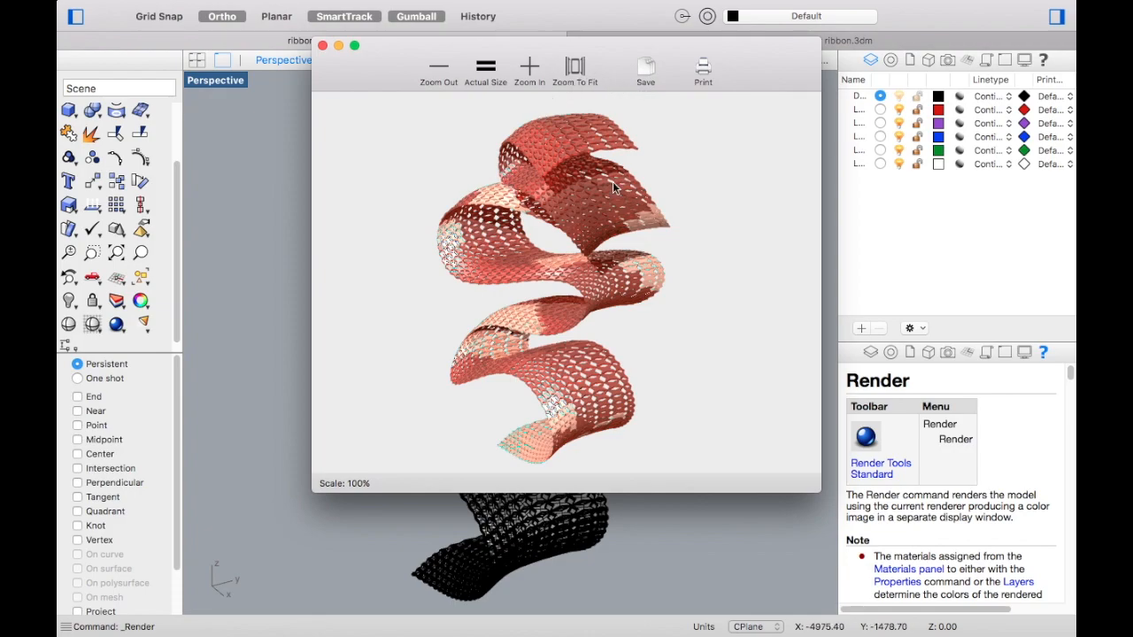
mouse_move(308, 129)
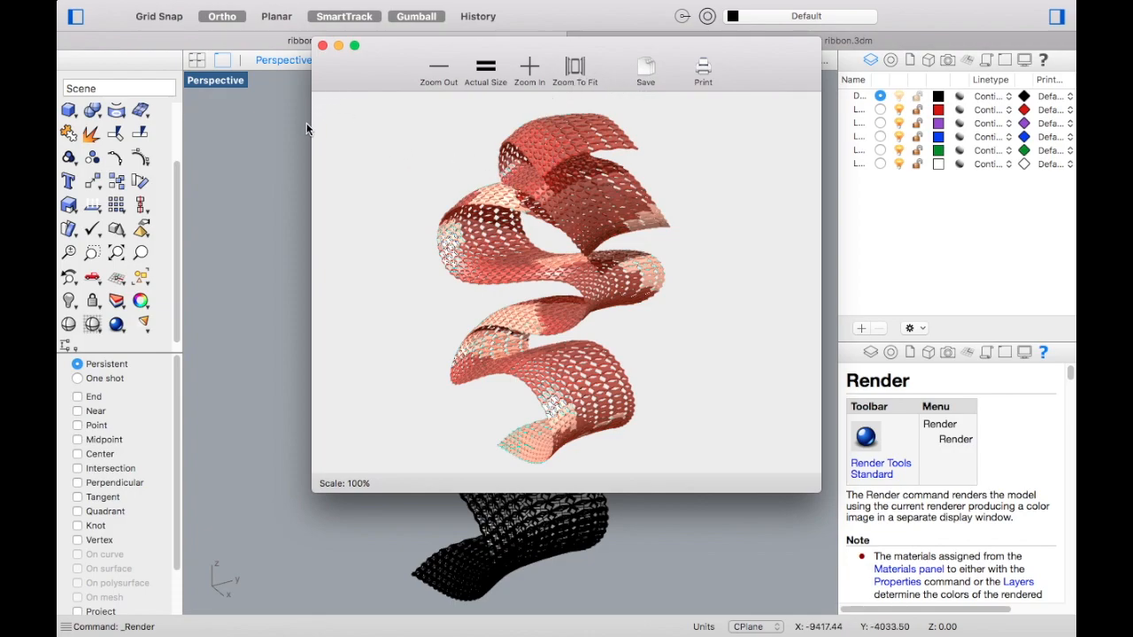
mouse_move(678, 122)
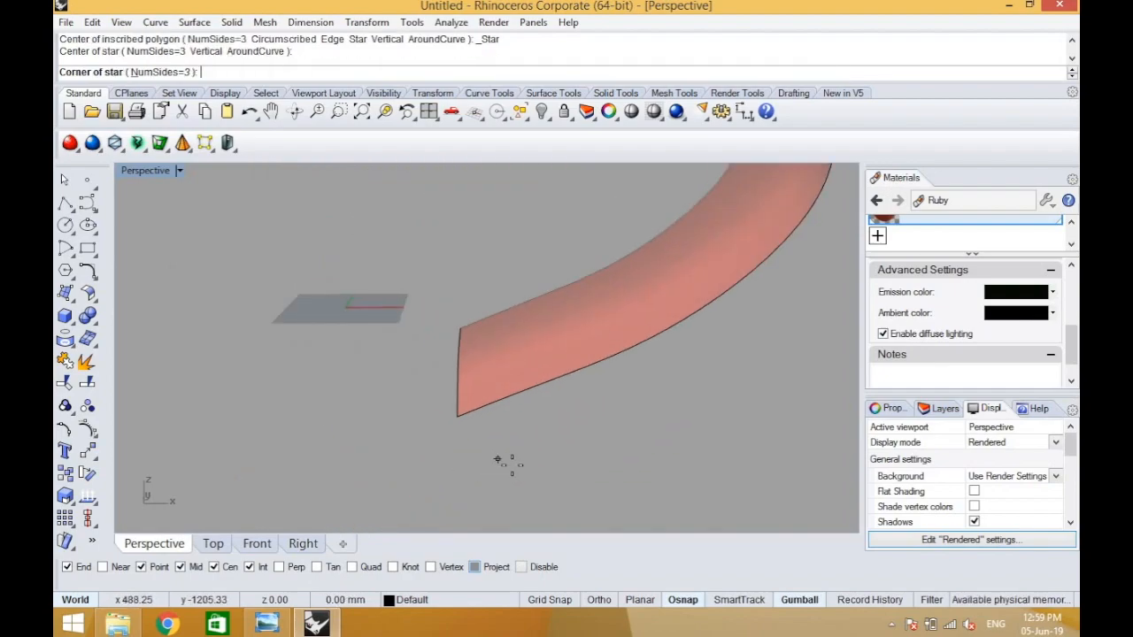
Step: Place a four-sided star curve beside the ribbon in the Perspective viewport
click(480, 450)
text(4)
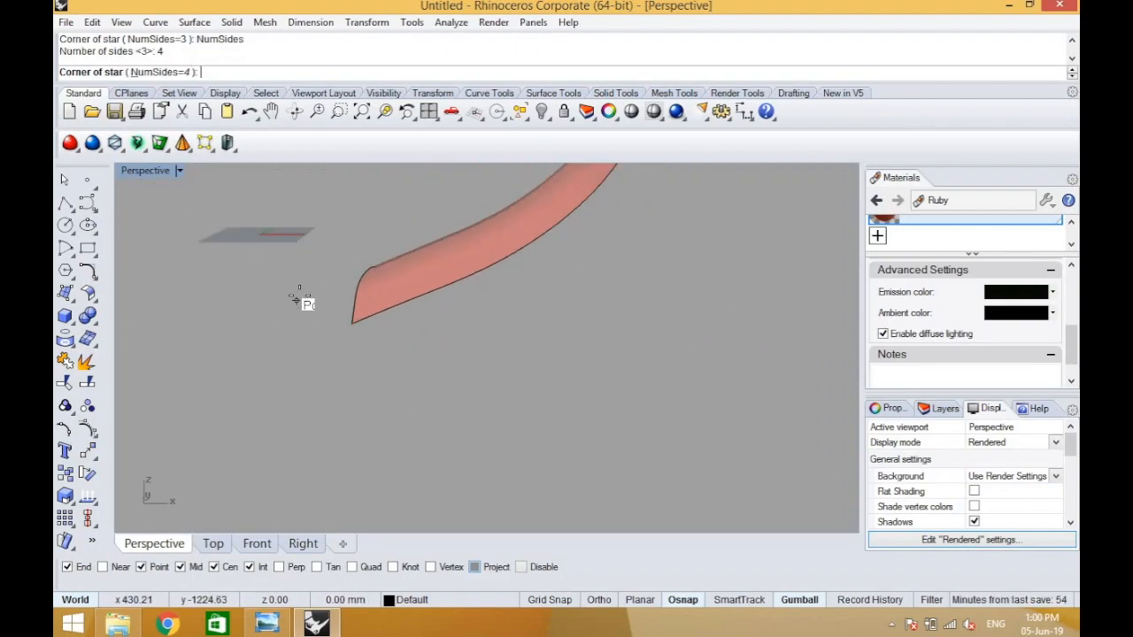
click(299, 299)
text(ptGrig)
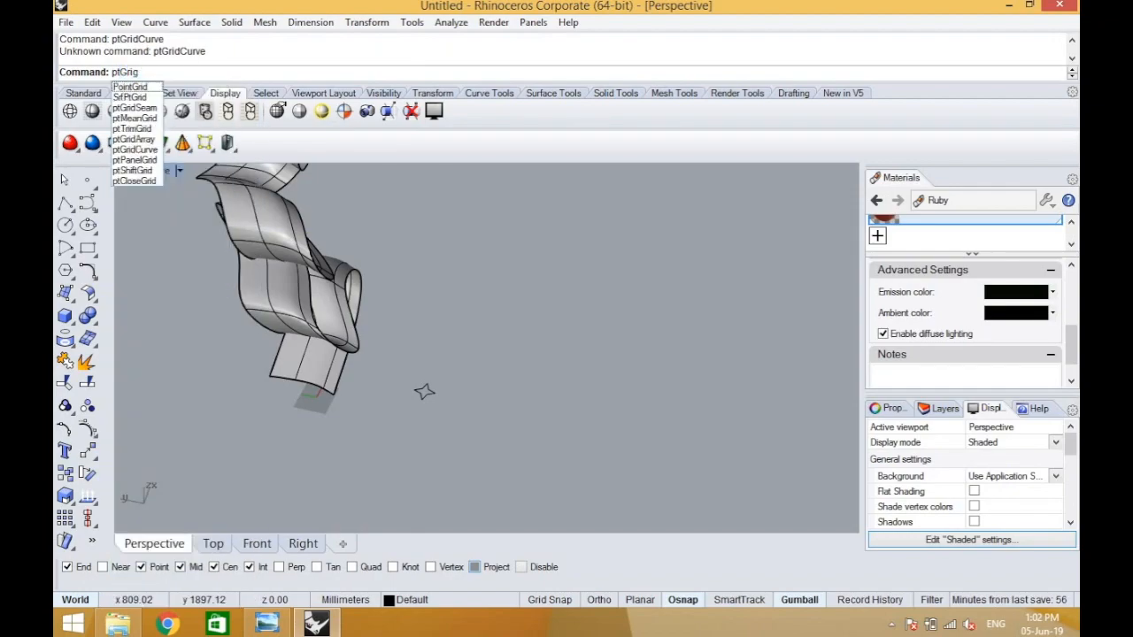
text(Array)
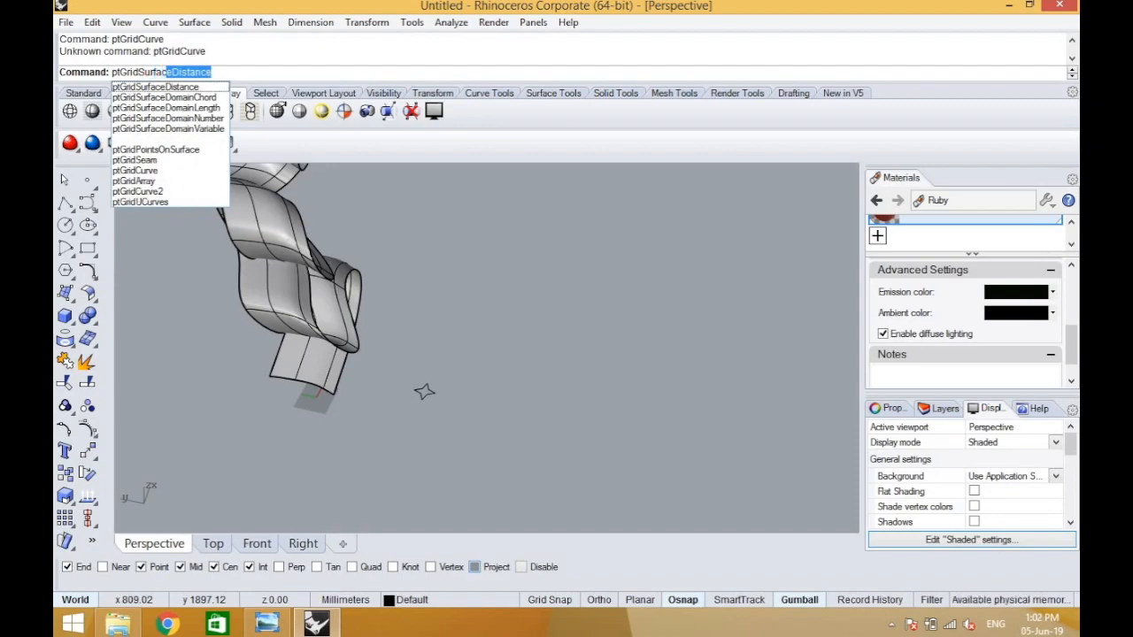
mouse_move(167, 117)
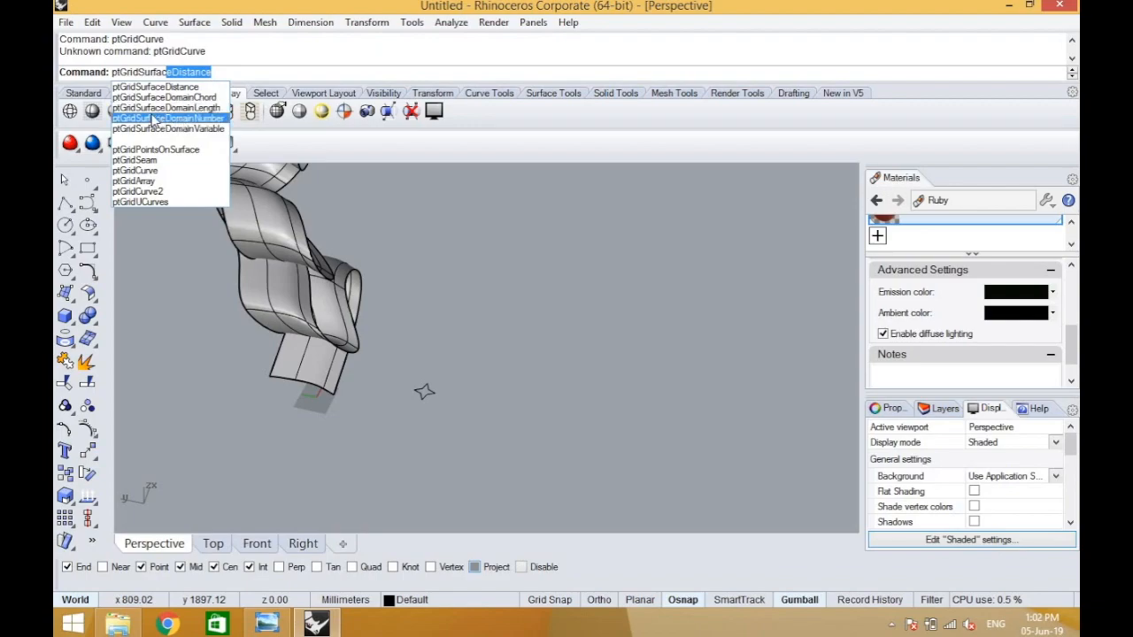
click(166, 118)
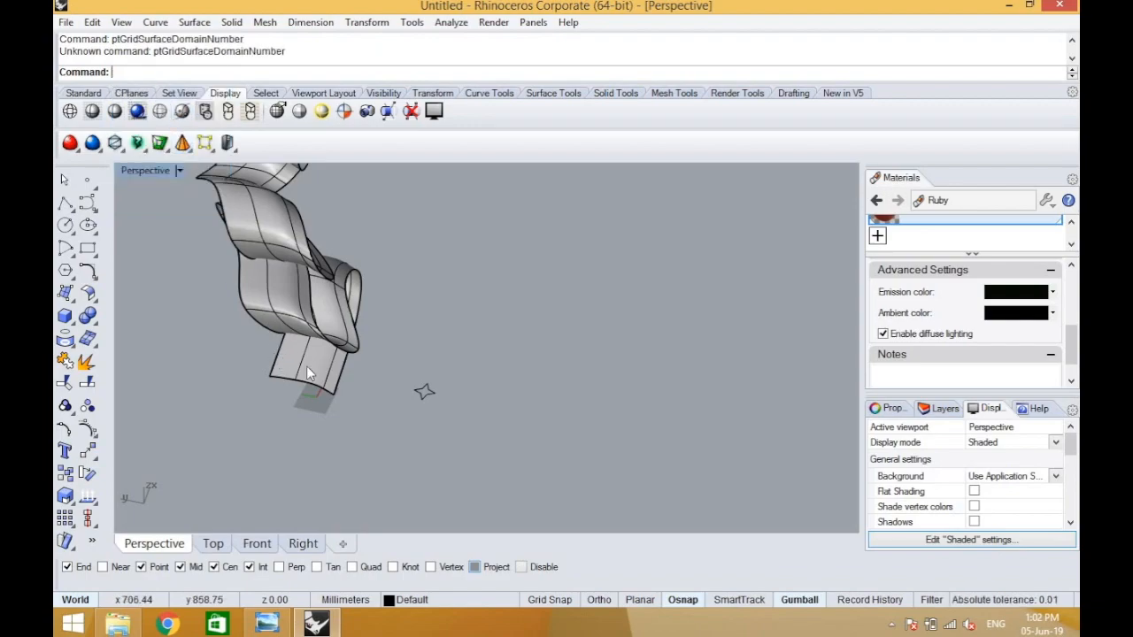
click(309, 372)
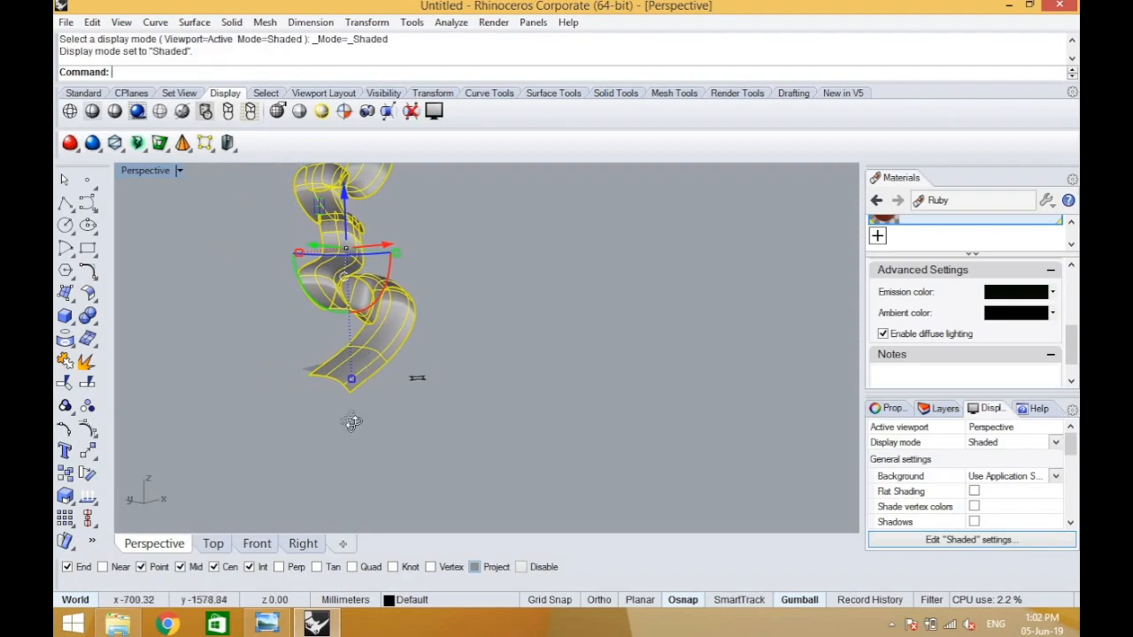
drag(351, 421, 386, 365)
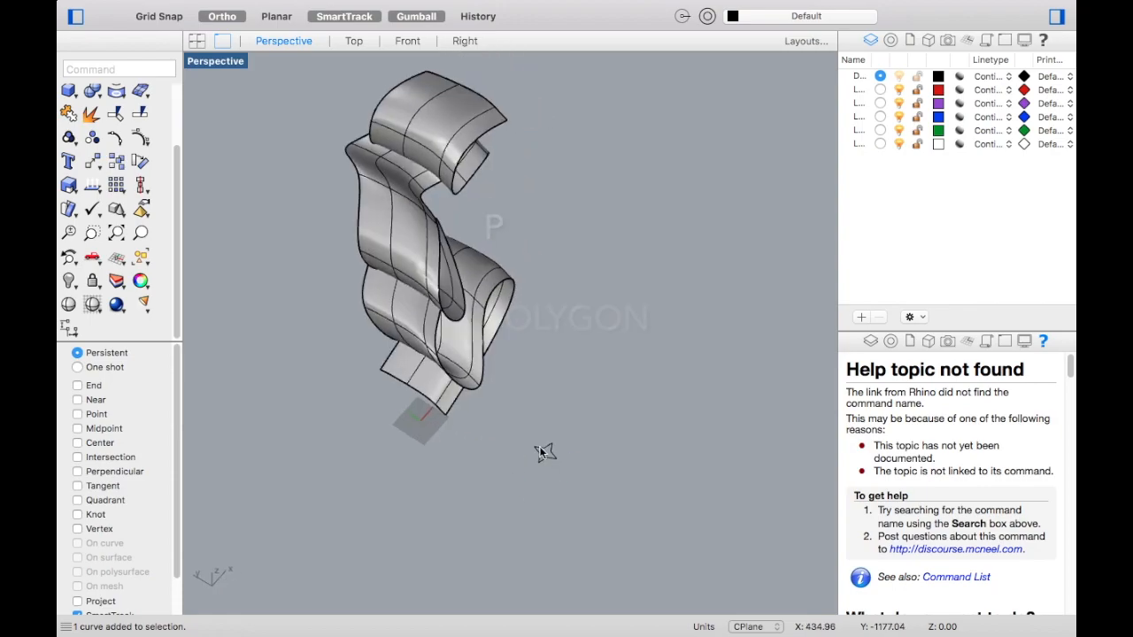
Step: Delete the existing star curve and draw a new star from the Polygon toolbar
key(Delete)
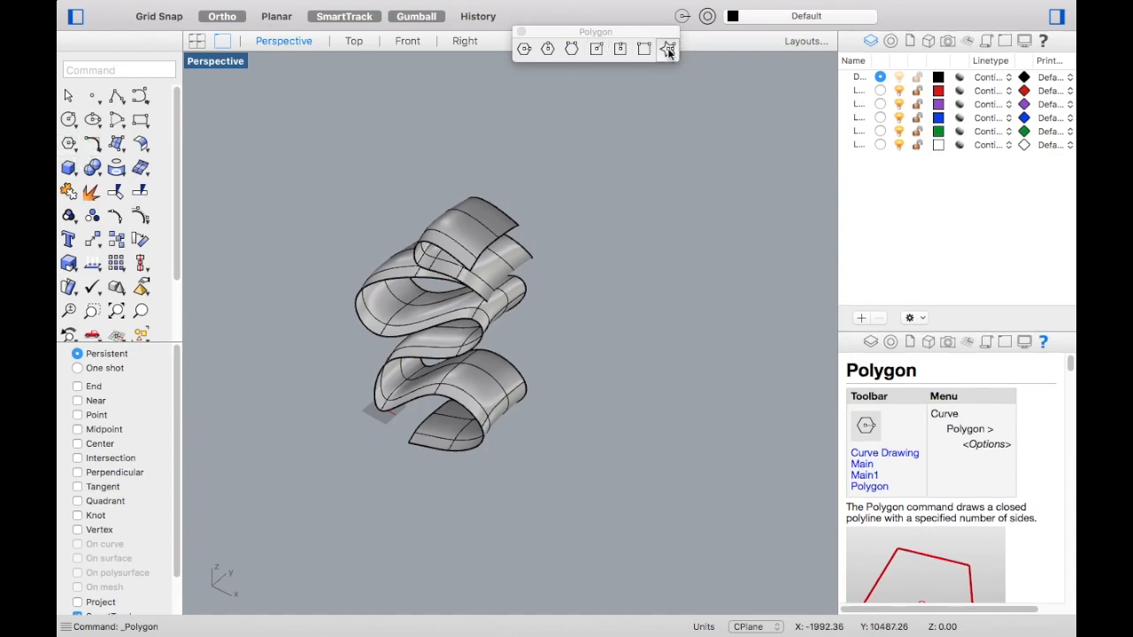
click(668, 48)
text(pt)
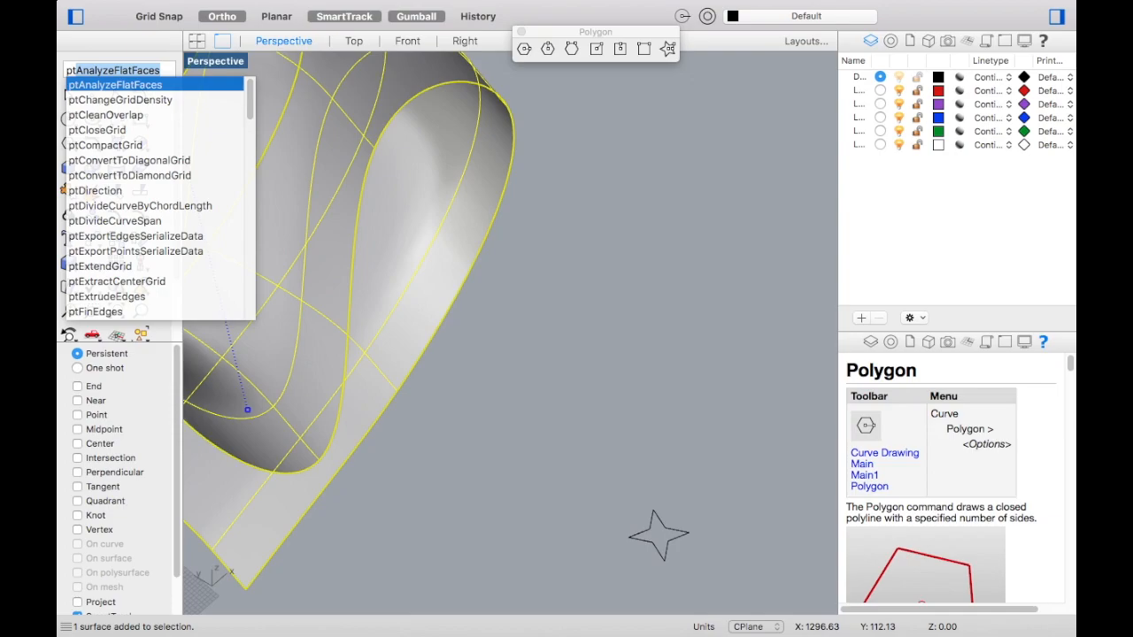
Step: Run ptGridSurfaceDomainNumber on the ribbon with 150 spans
scroll(down, 3)
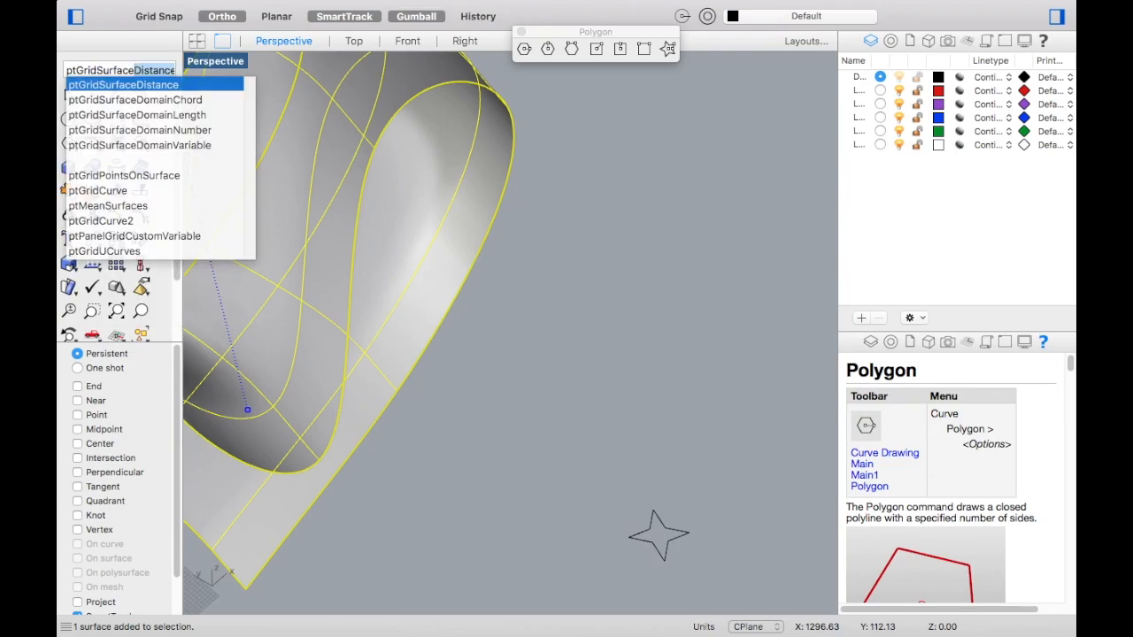
click(138, 130)
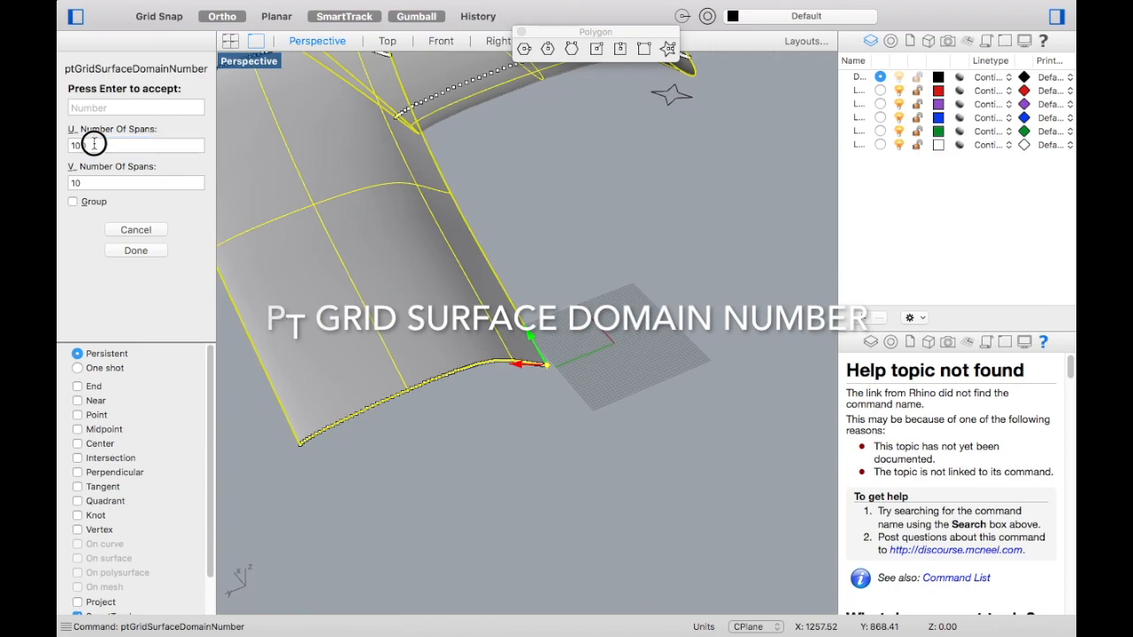
click(136, 144)
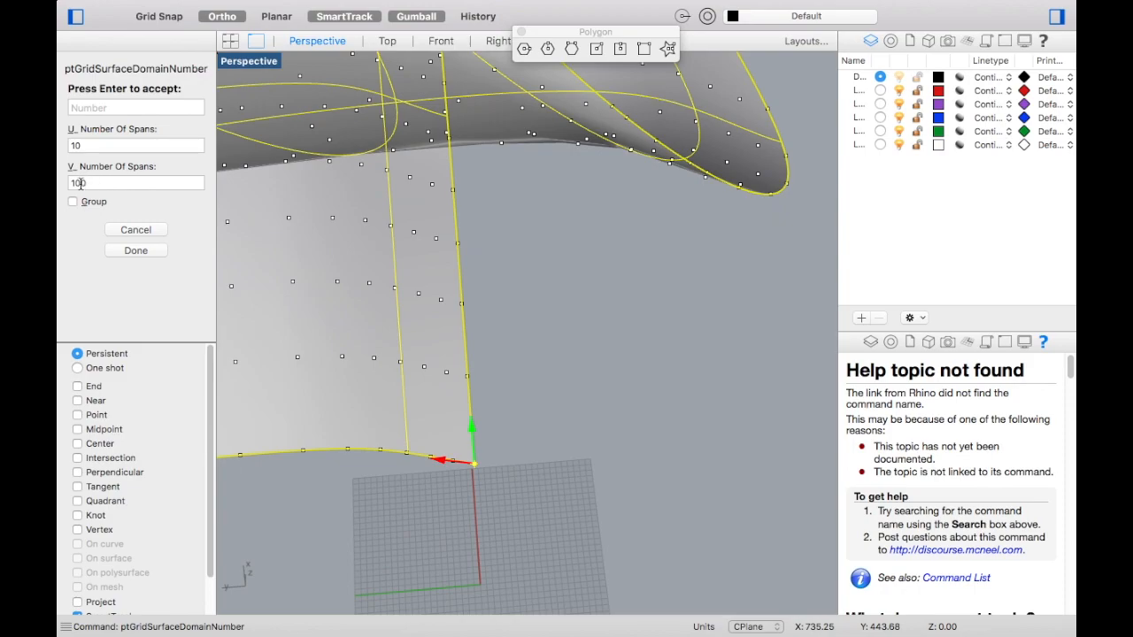
text(150)
text(ptPanel)
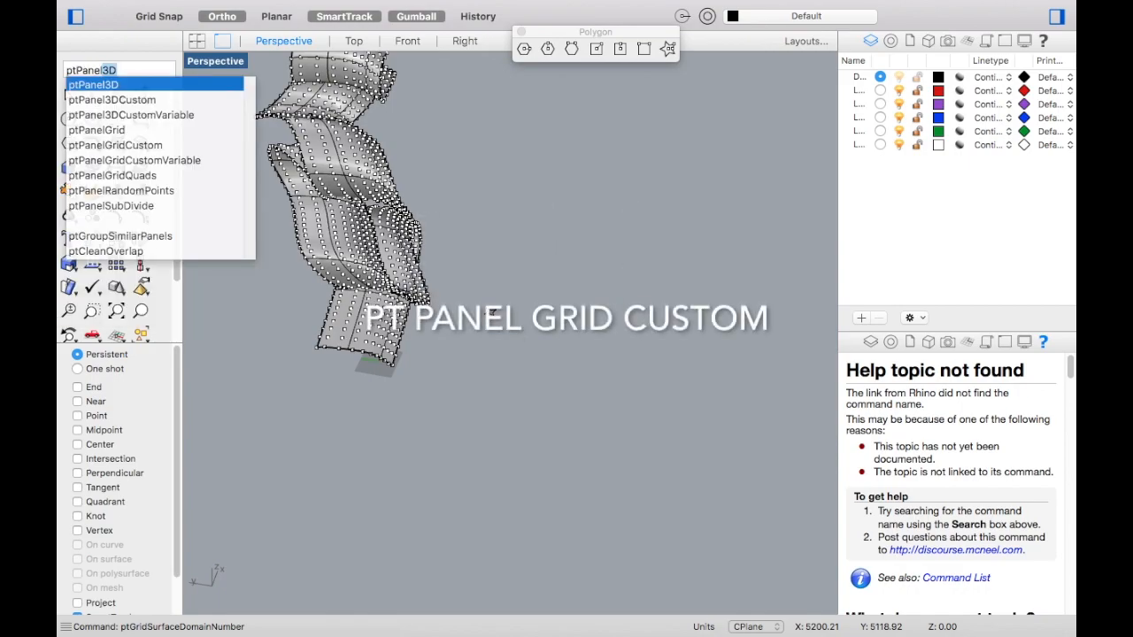
Step: Run ptPanelGridCustom using the ribbon's points grid and the star curve as panel shape
click(115, 144)
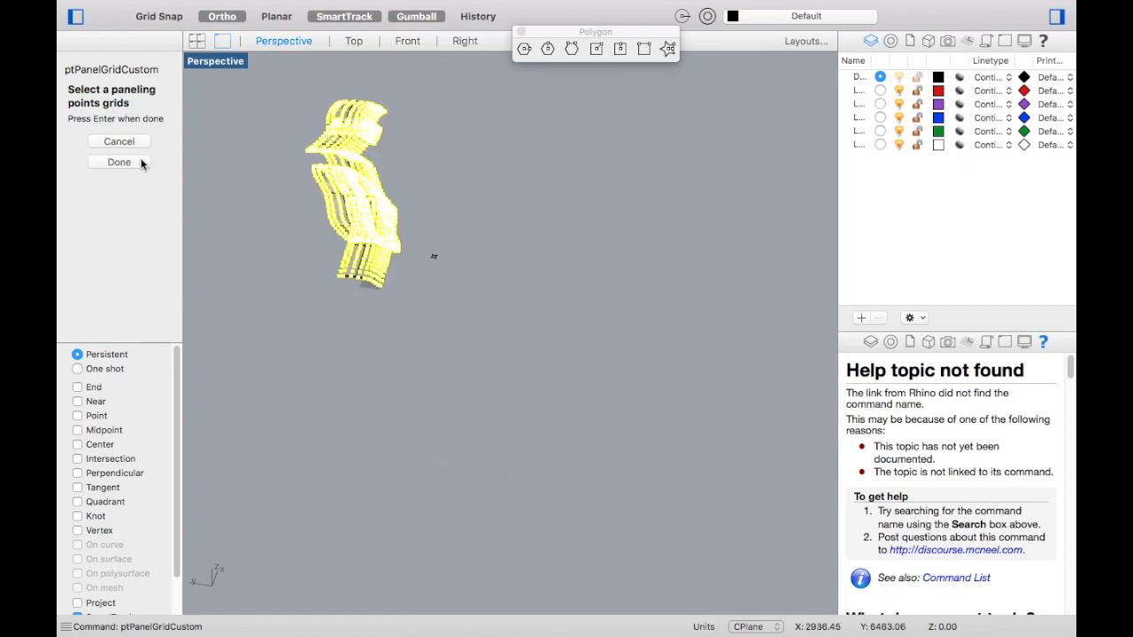
click(119, 162)
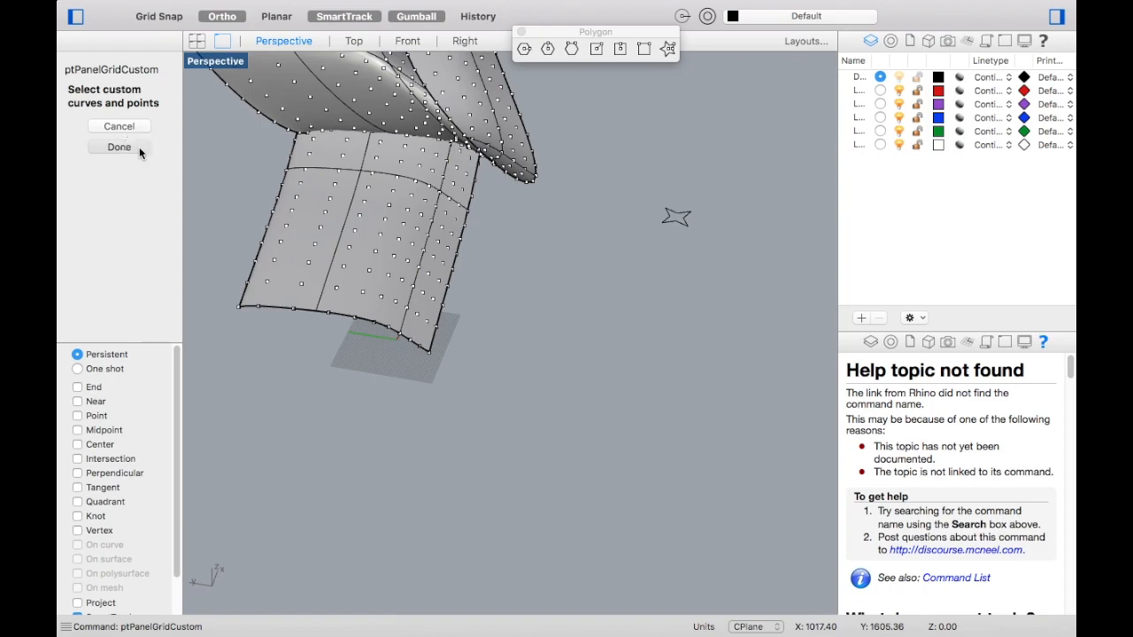
click(118, 147)
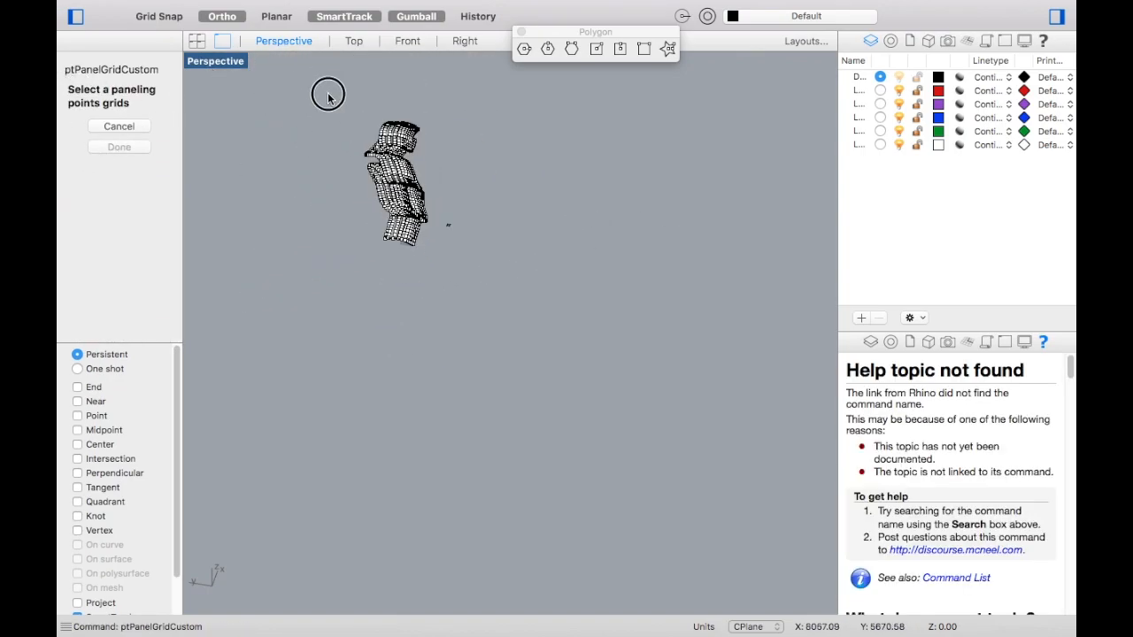
drag(328, 95, 436, 265)
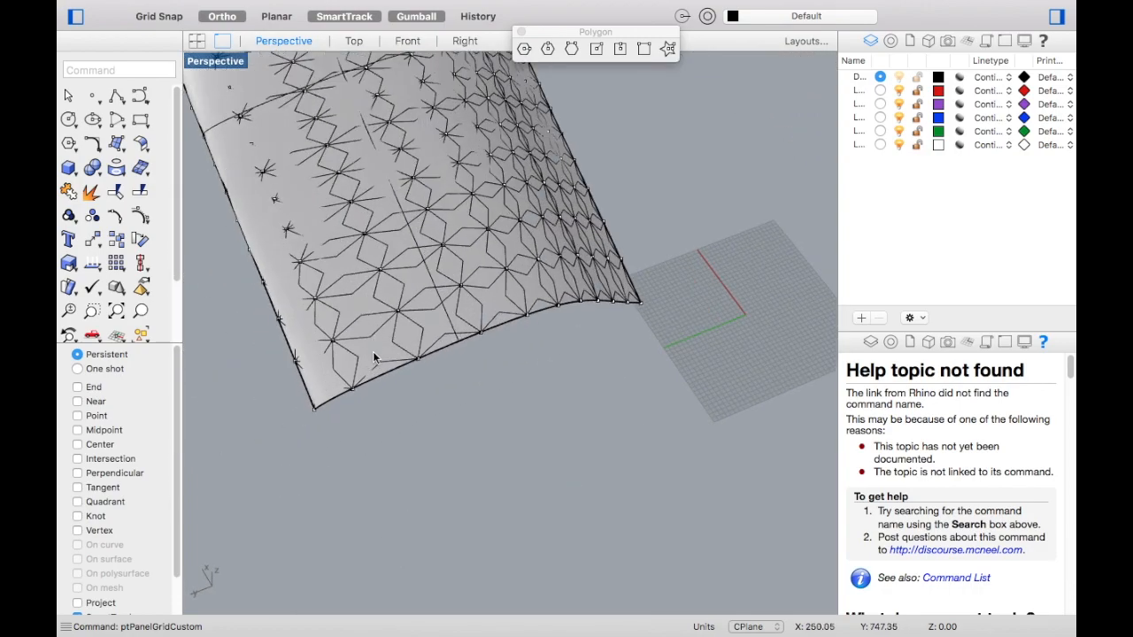
Step: Select and delete the ribbon surface, leaving the 1500 star panel curves
click(344, 372)
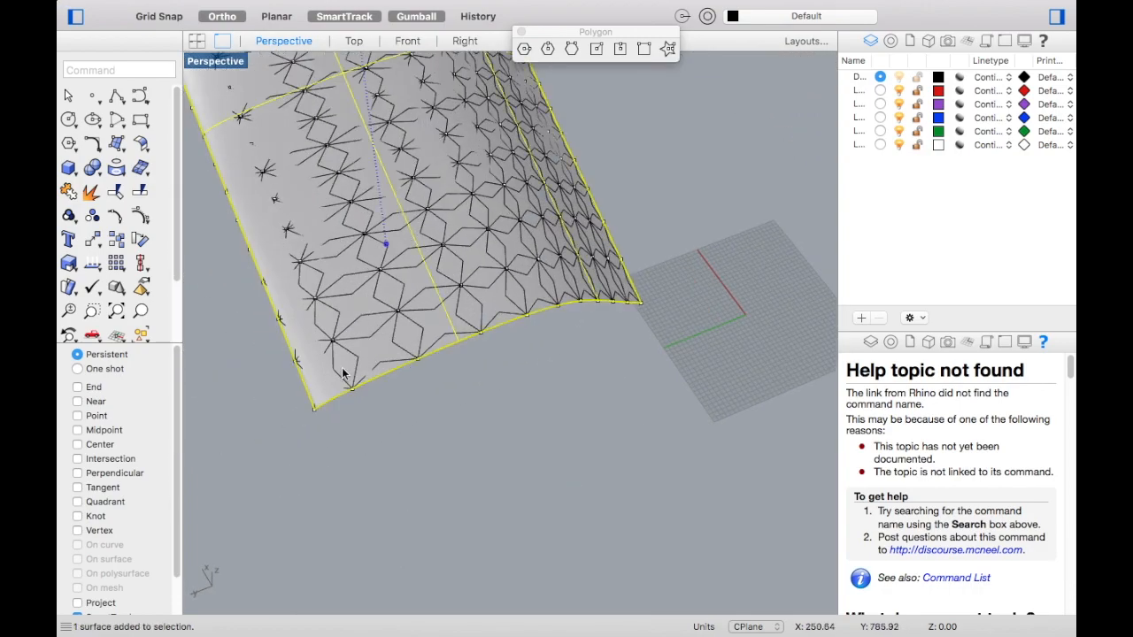
scroll(up, 3)
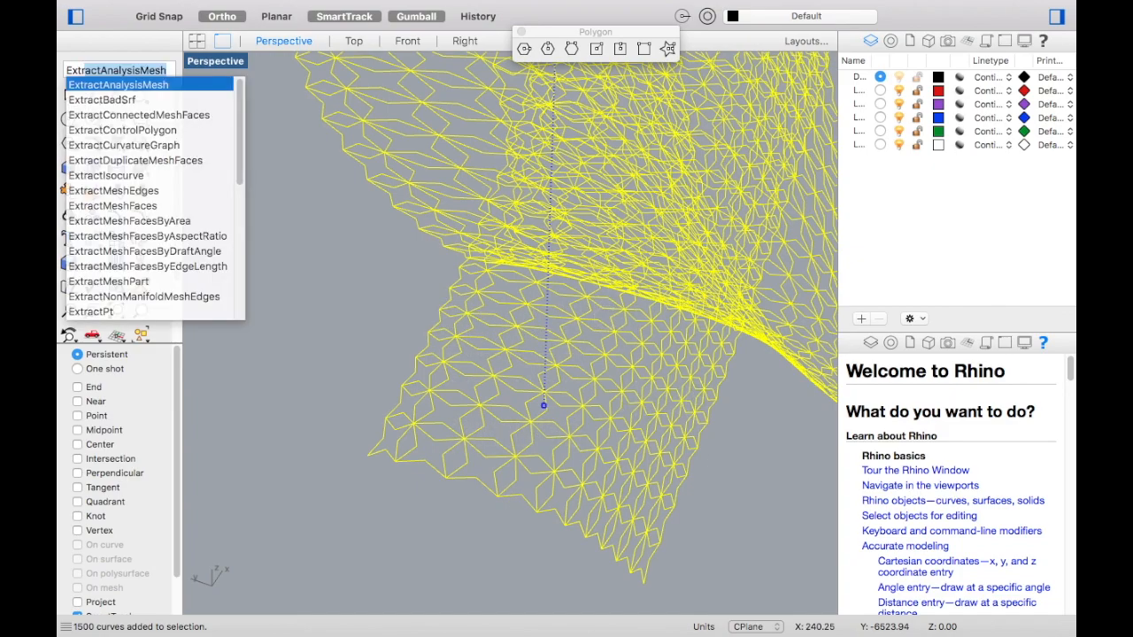
Step: Extrude the star panel curves 10 units to both sides as solids with ExtrudeCrv
text(ExtrudeCrv)
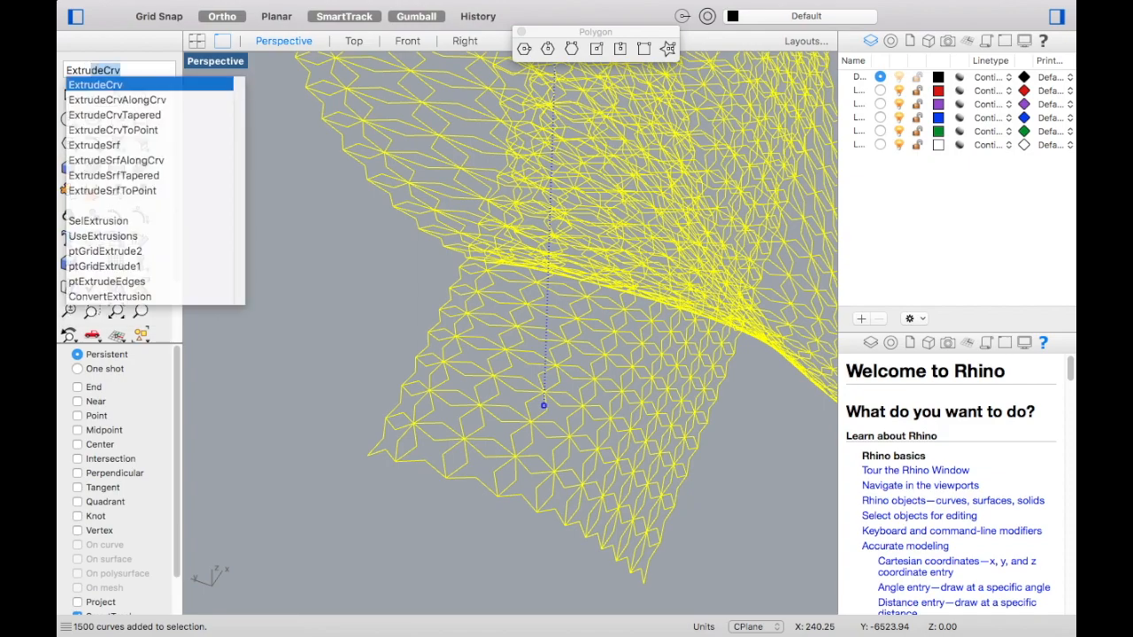
click(95, 84)
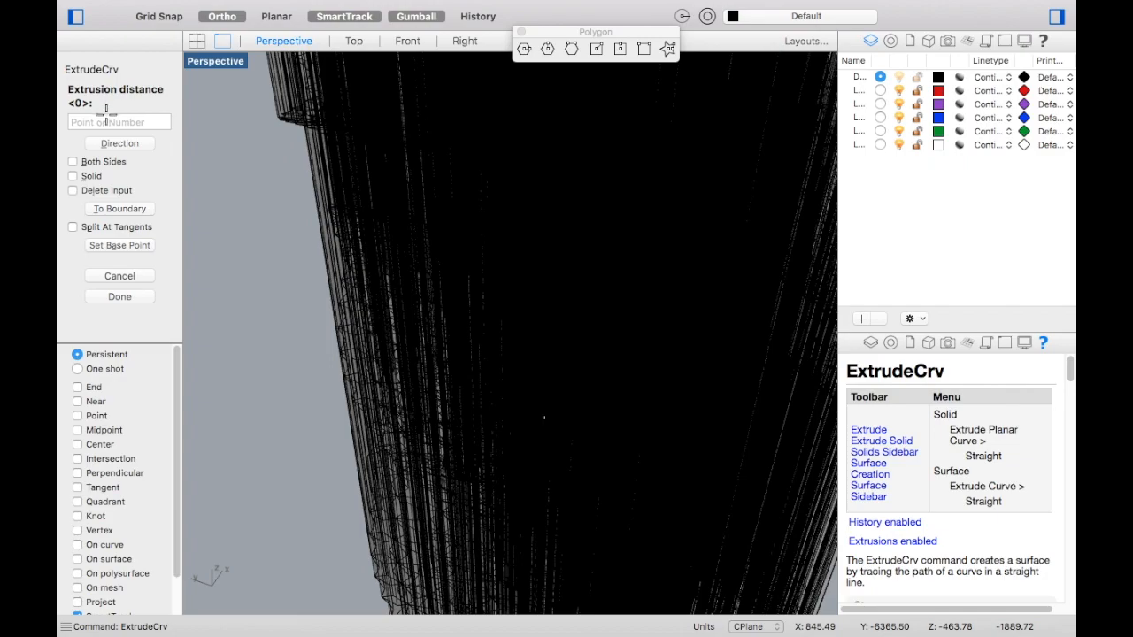
text(10)
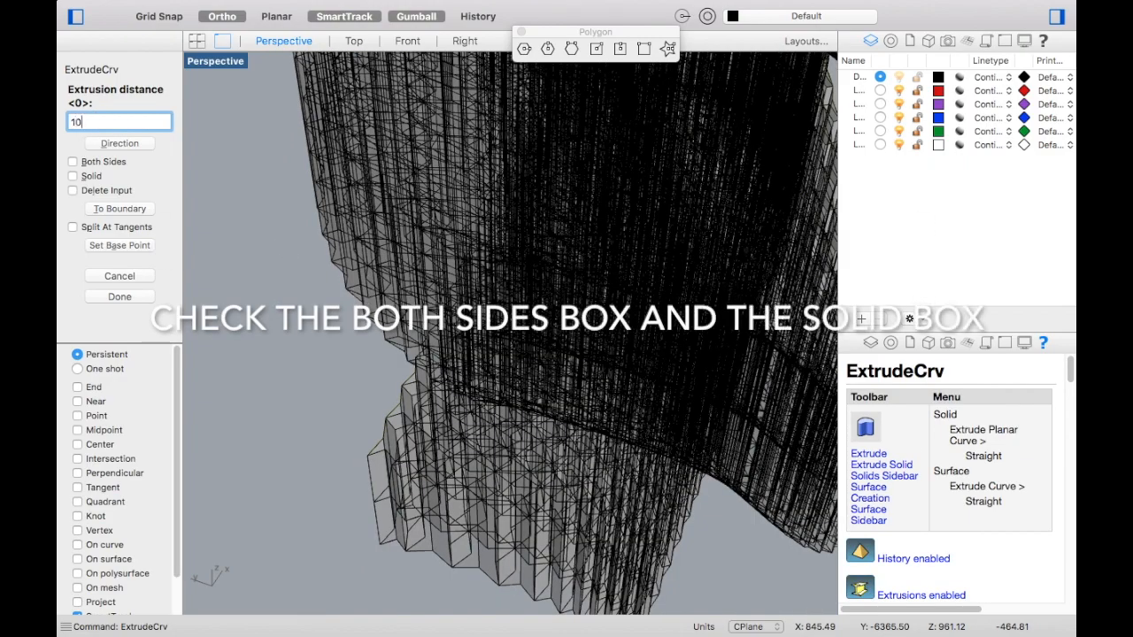
click(73, 161)
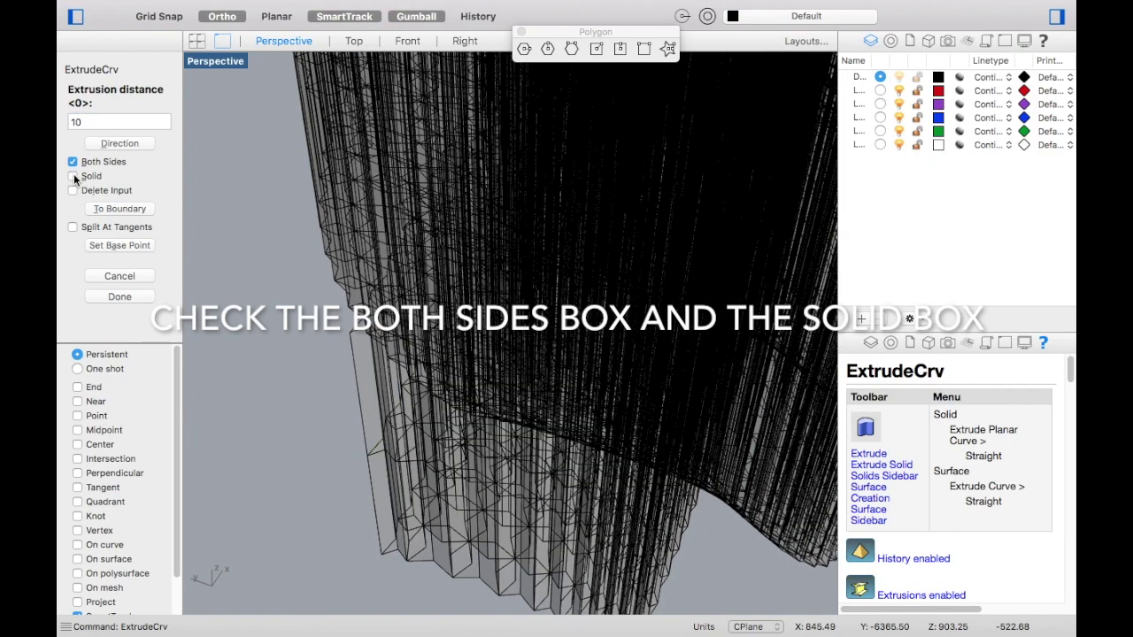
click(72, 176)
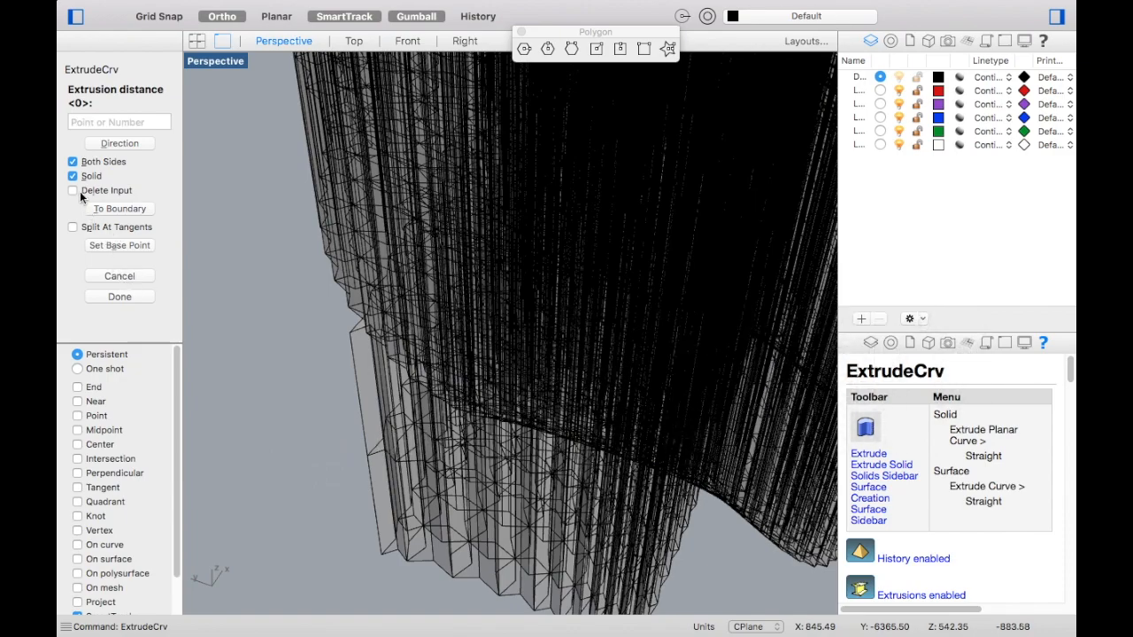
click(119, 297)
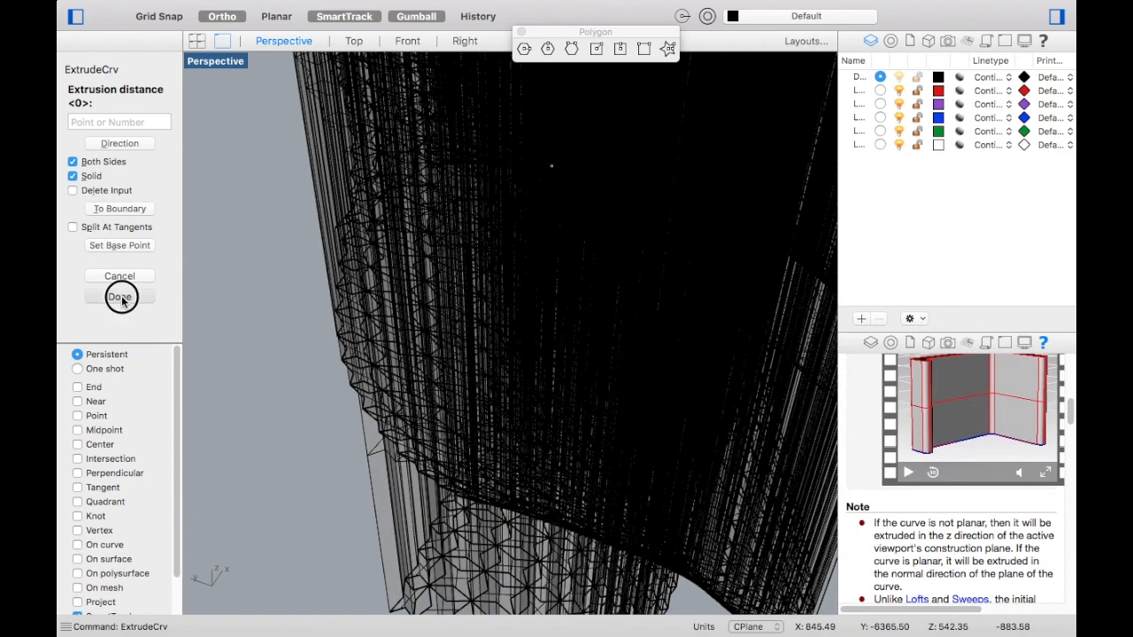
click(120, 296)
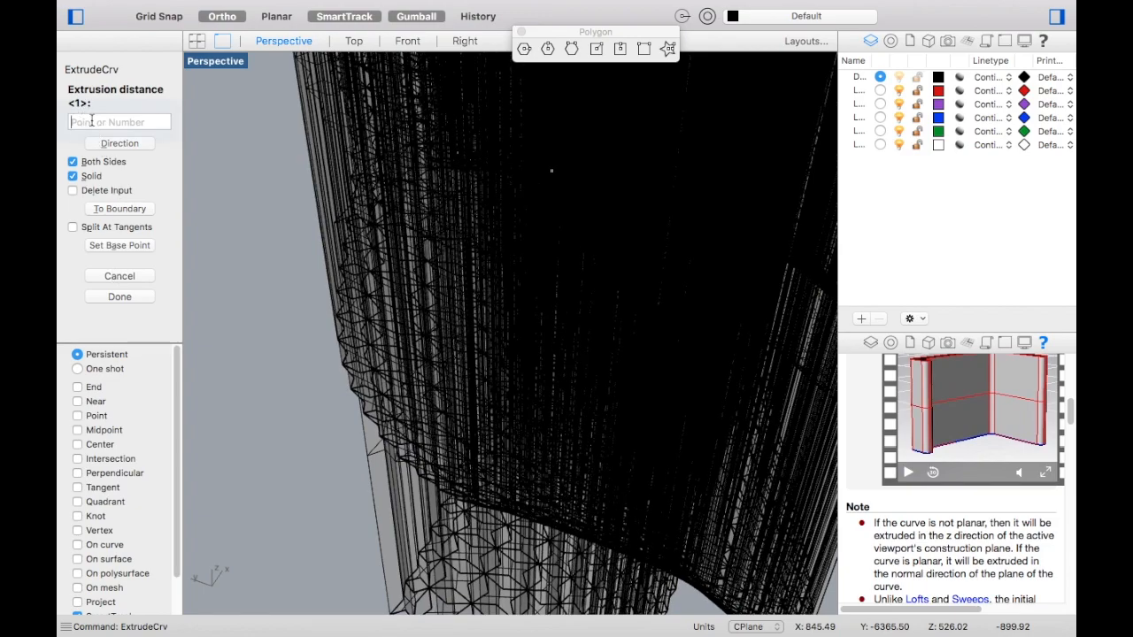
text(10)
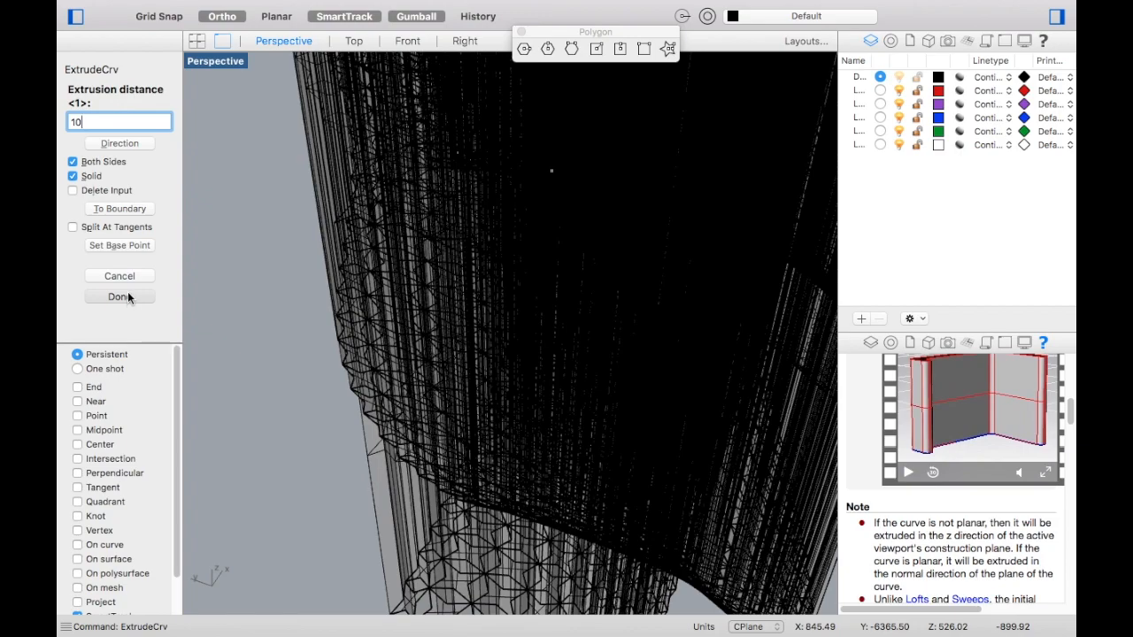
mouse_move(131, 292)
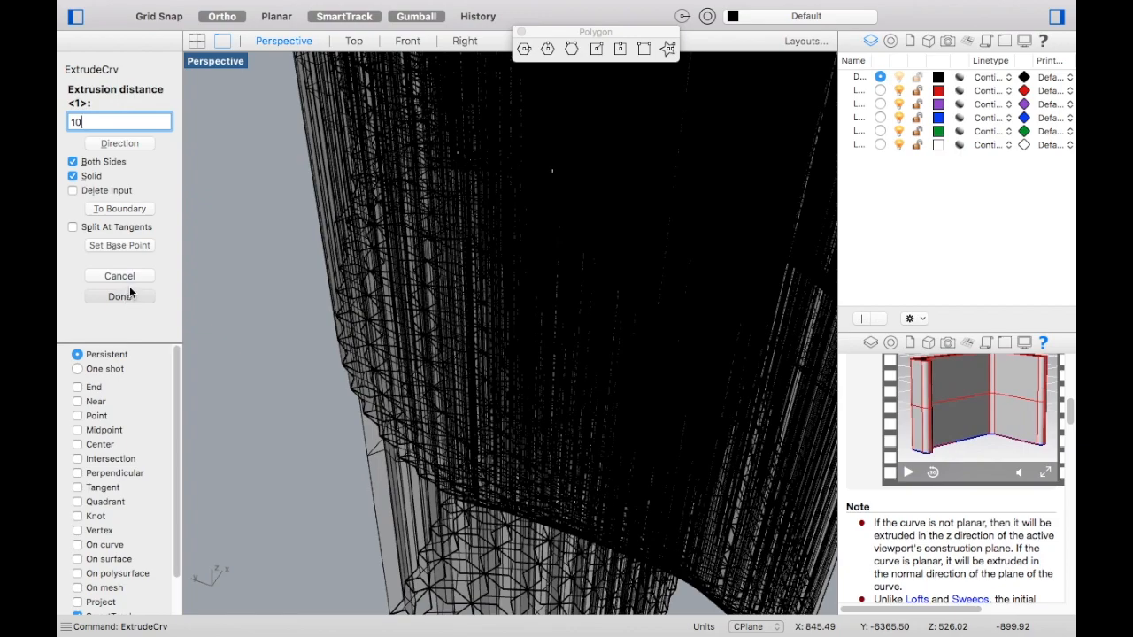
mouse_move(138, 305)
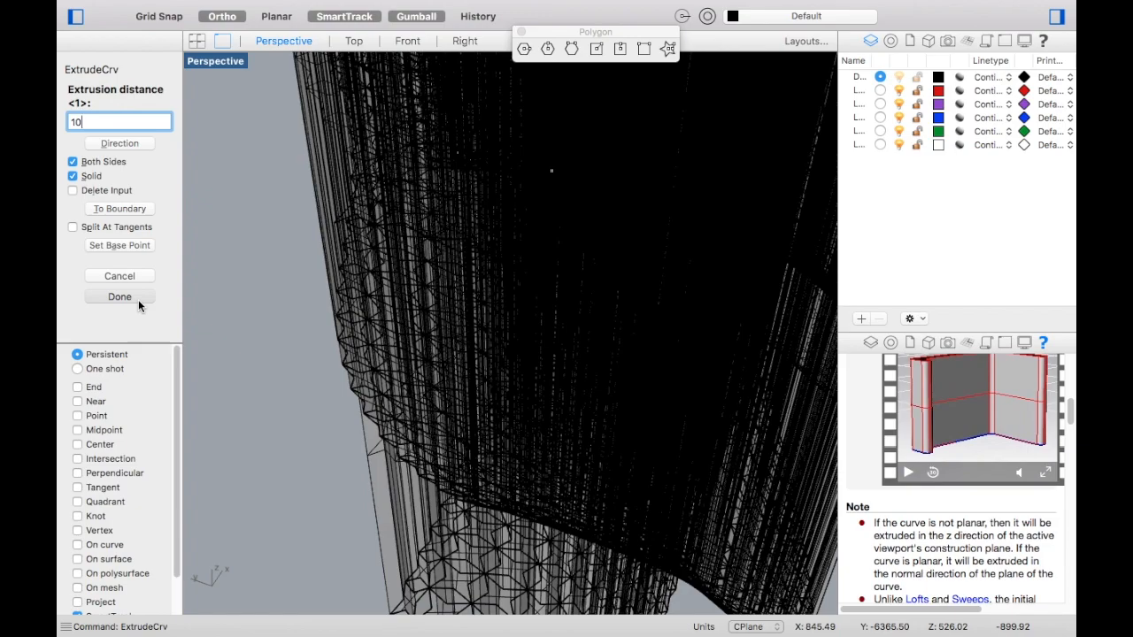
click(118, 296)
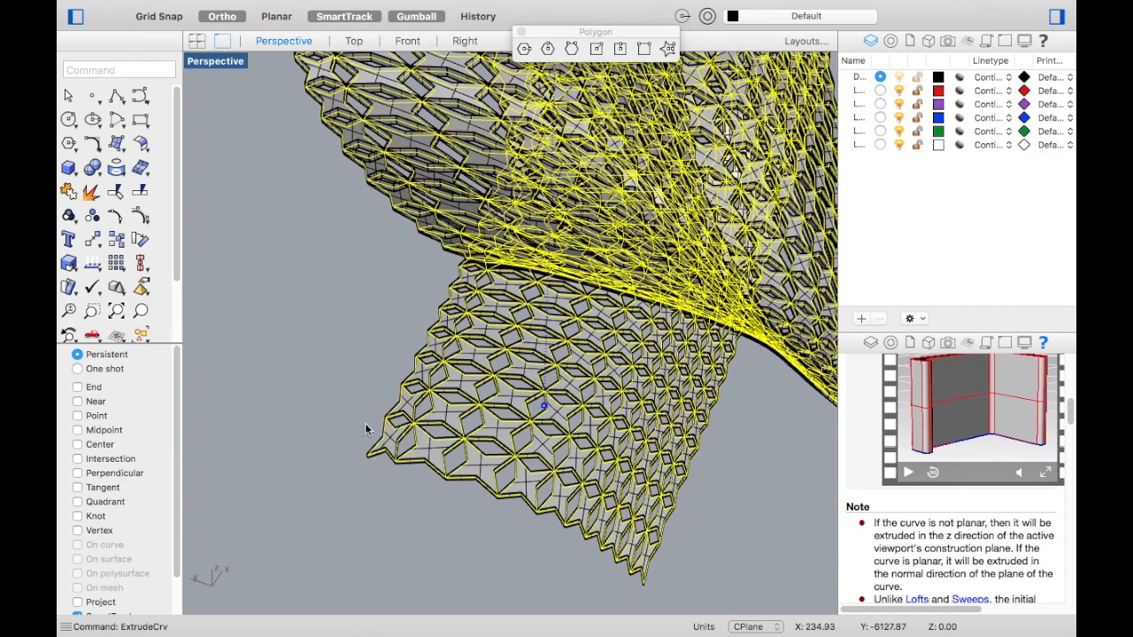
drag(367, 430, 620, 394)
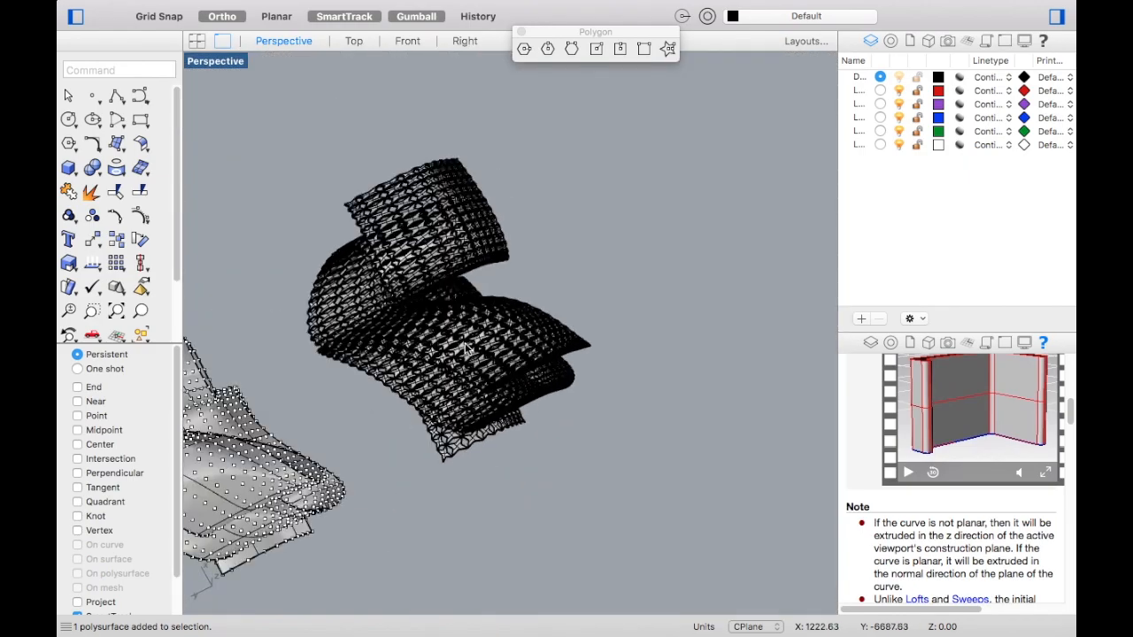
scroll(up, 3)
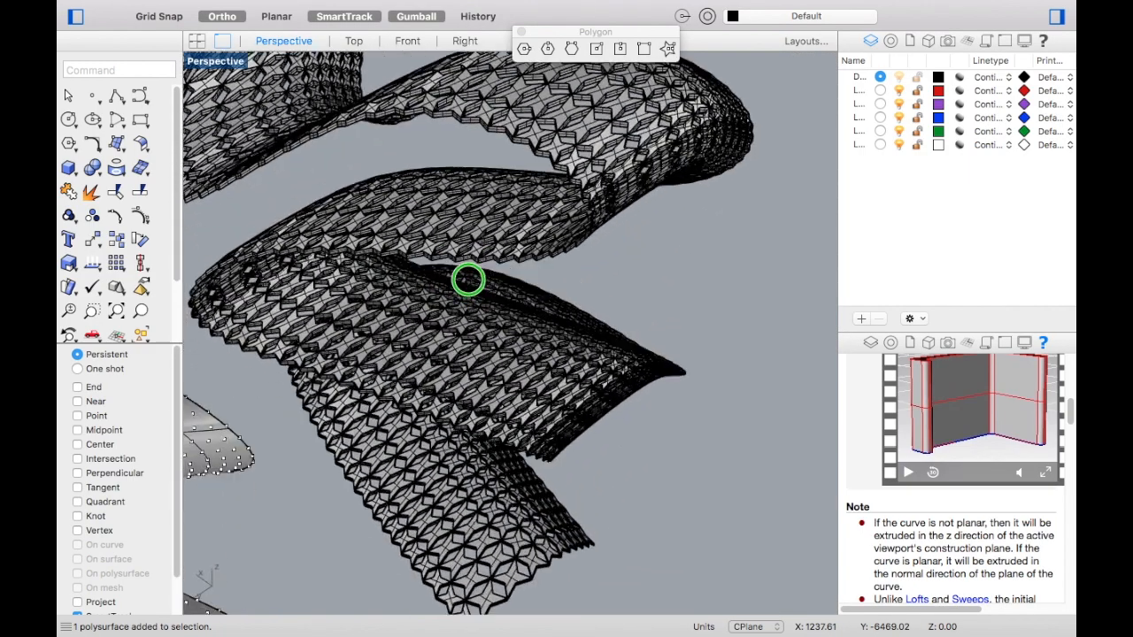
drag(469, 281, 509, 168)
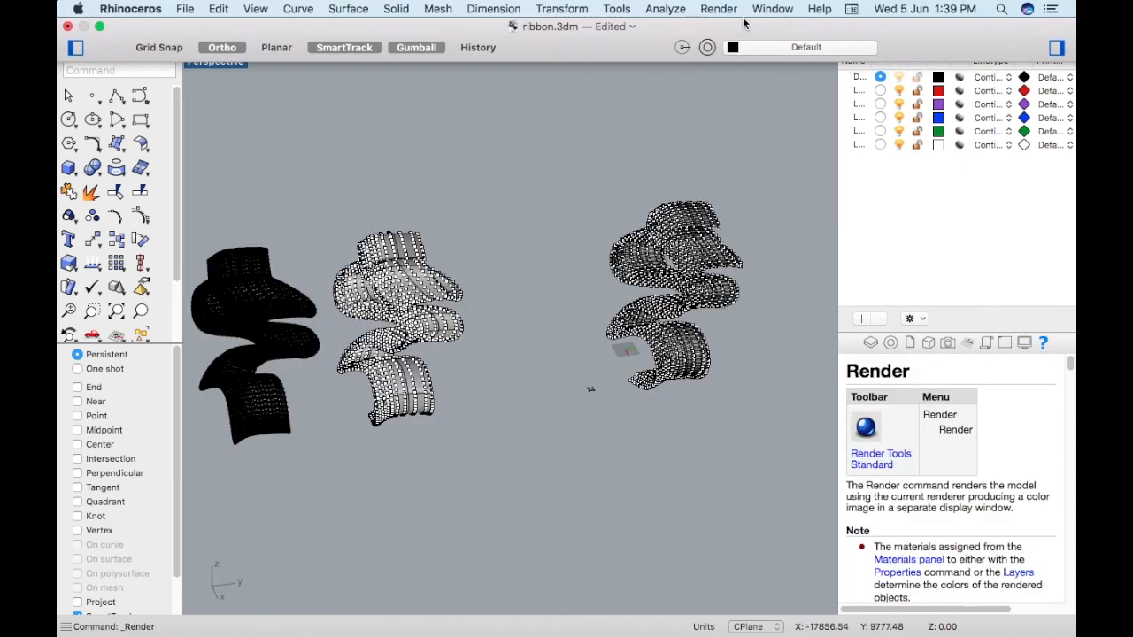
click(719, 8)
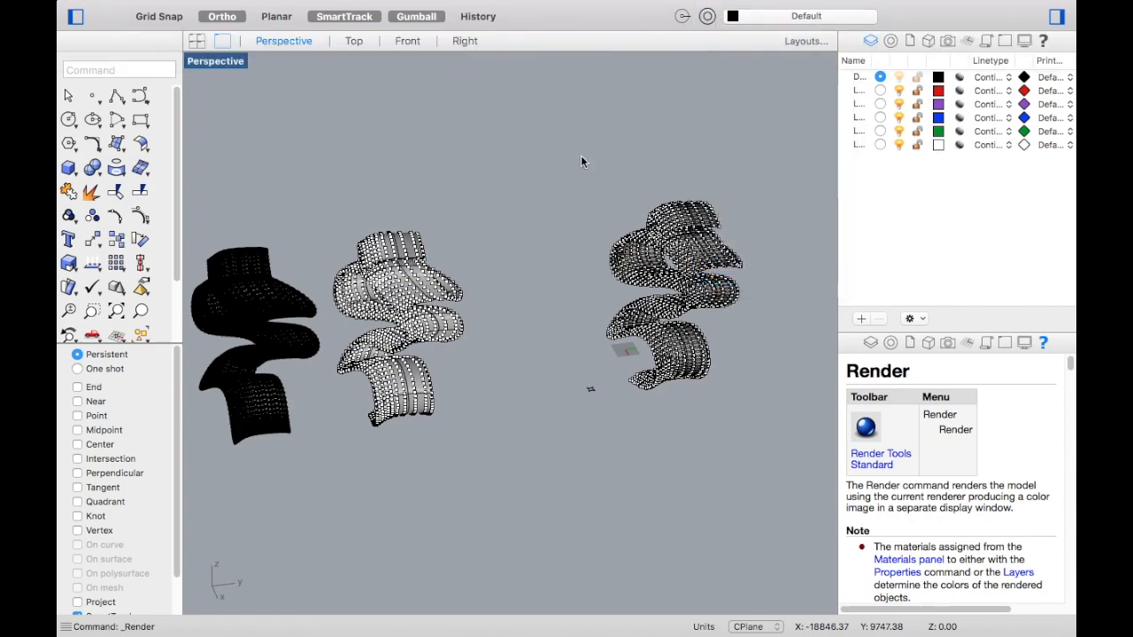
mouse_move(581, 151)
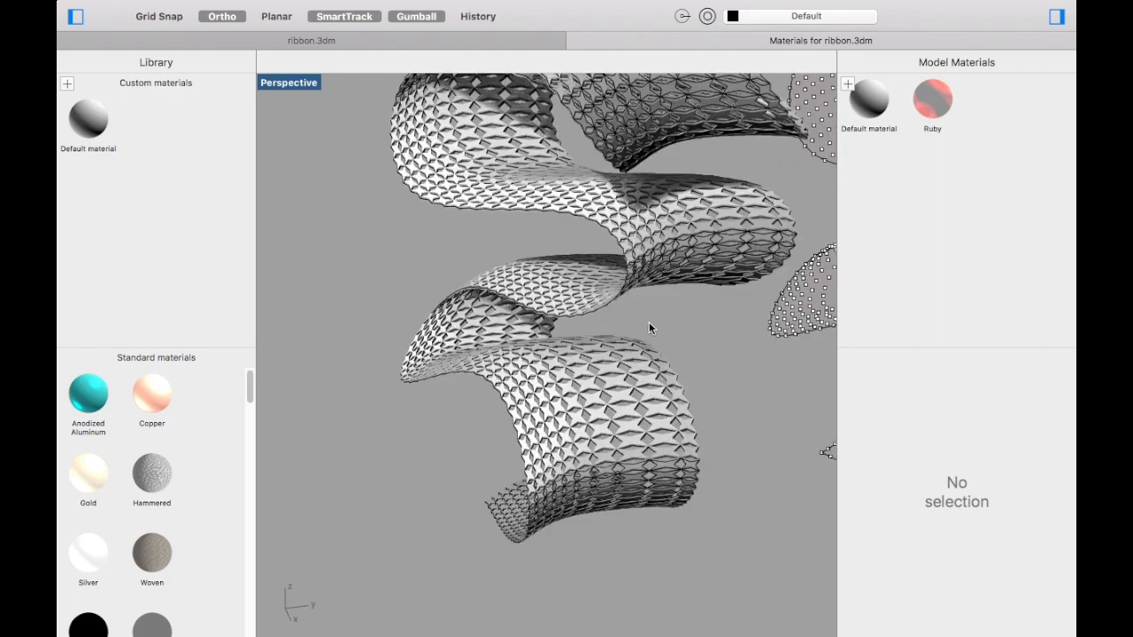
Step: Lower the Ruby material's transparency to 52%
click(931, 100)
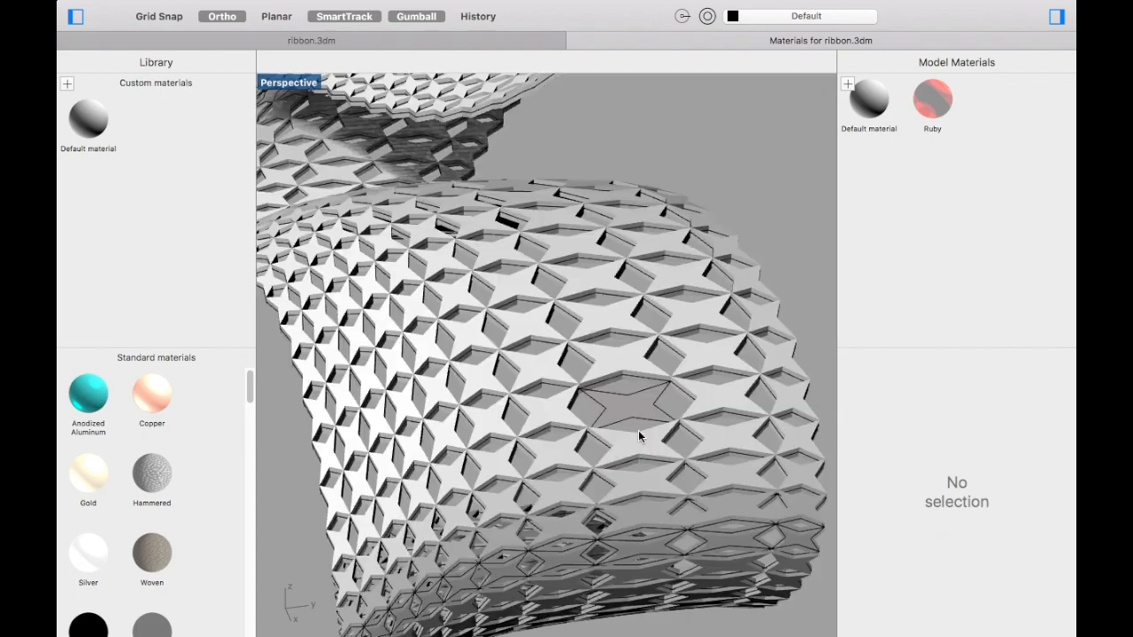
click(931, 102)
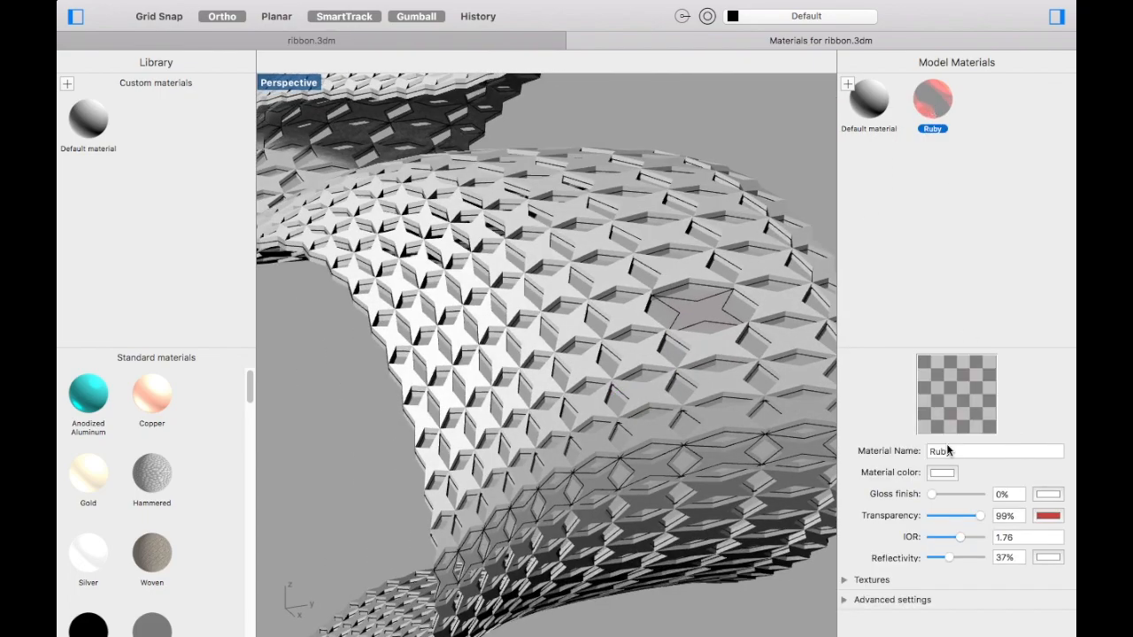
drag(980, 515, 949, 515)
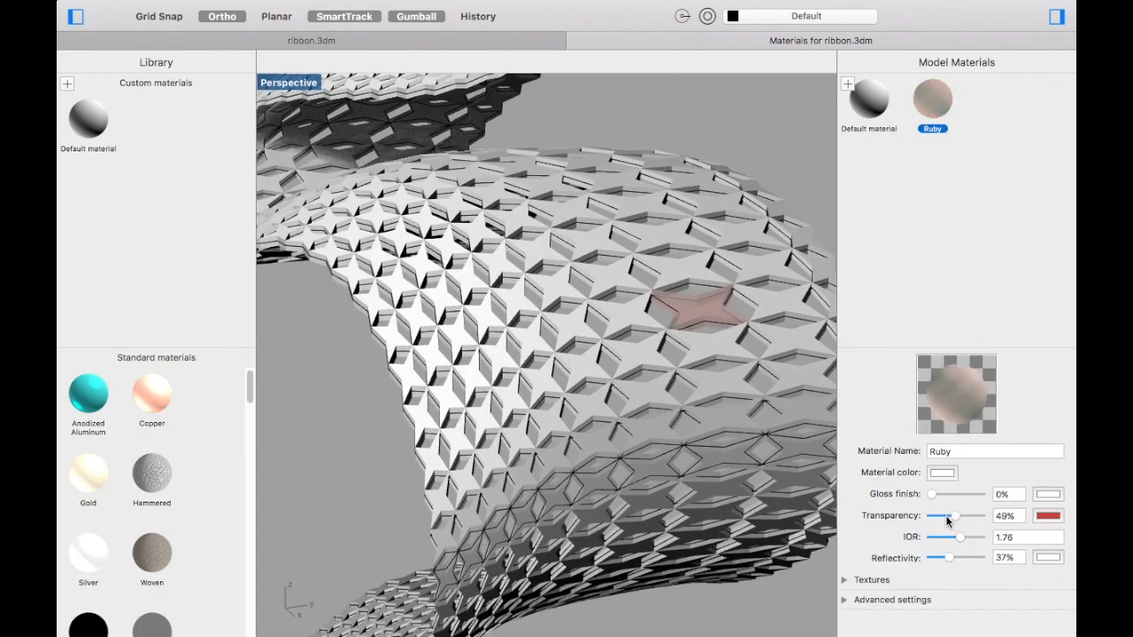
drag(949, 515, 954, 515)
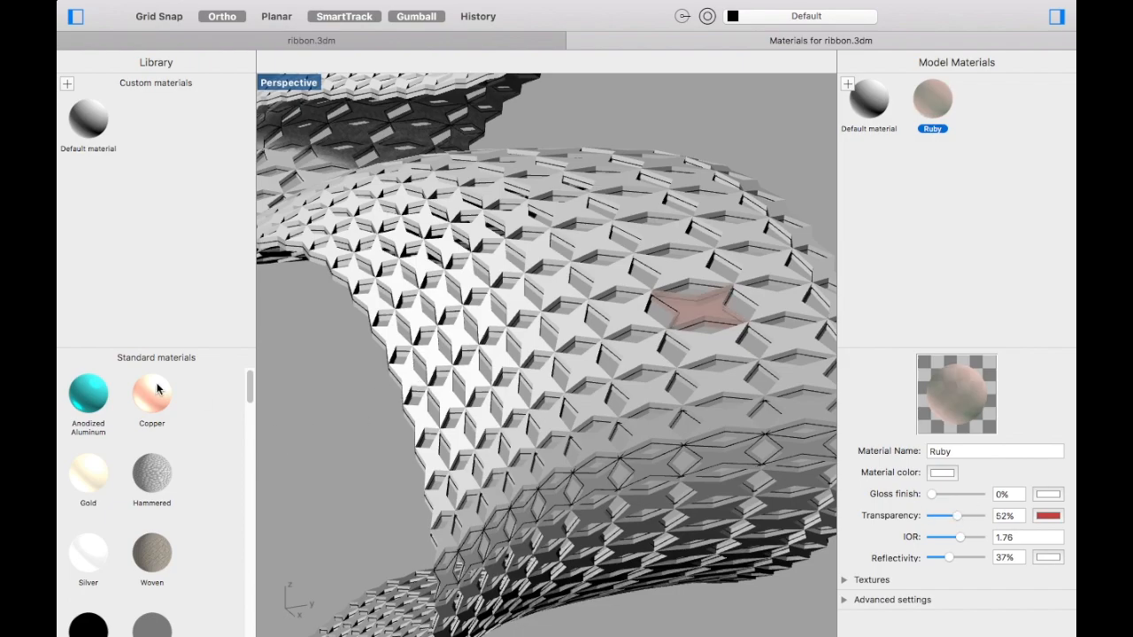
Step: Add the Copper material and apply it to a lower ribbon section
click(151, 388)
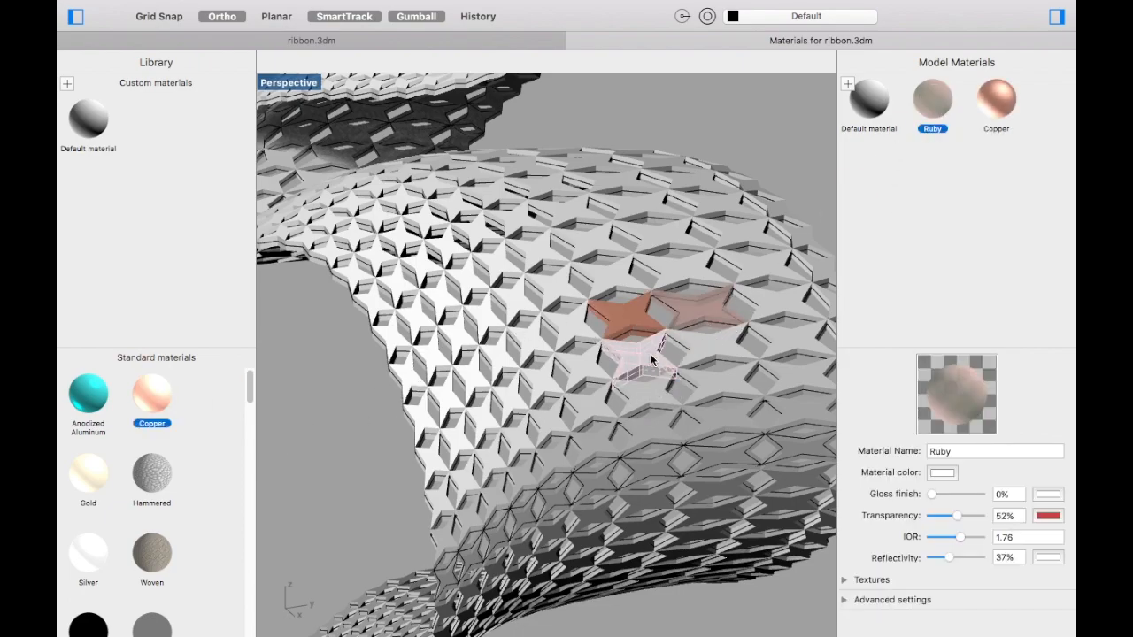
click(868, 102)
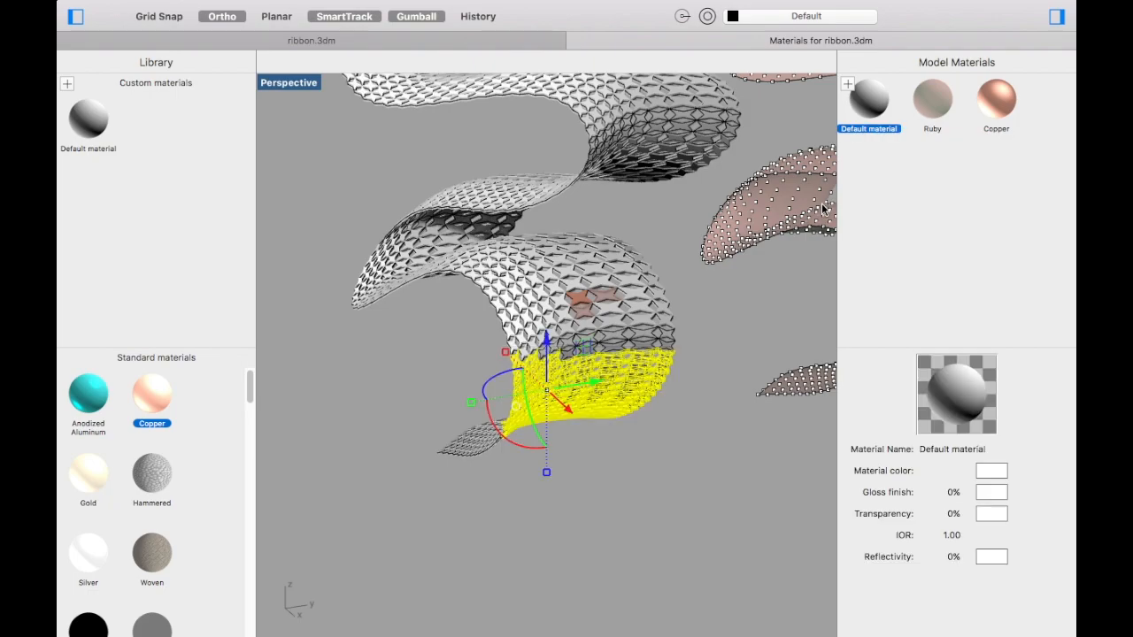
click(931, 100)
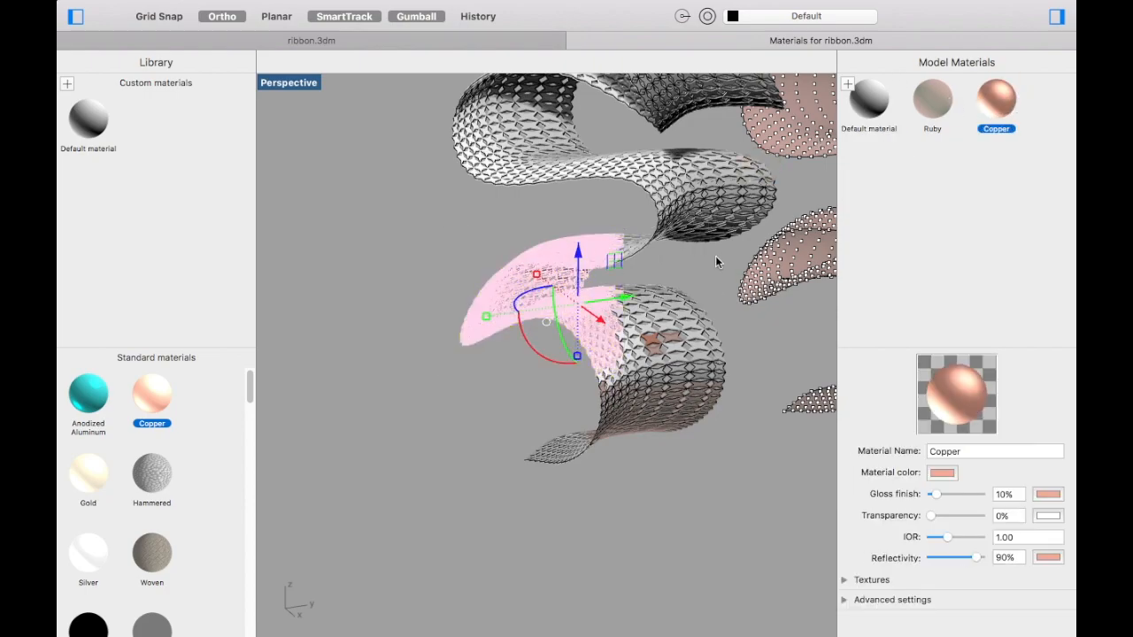
mouse_move(460, 452)
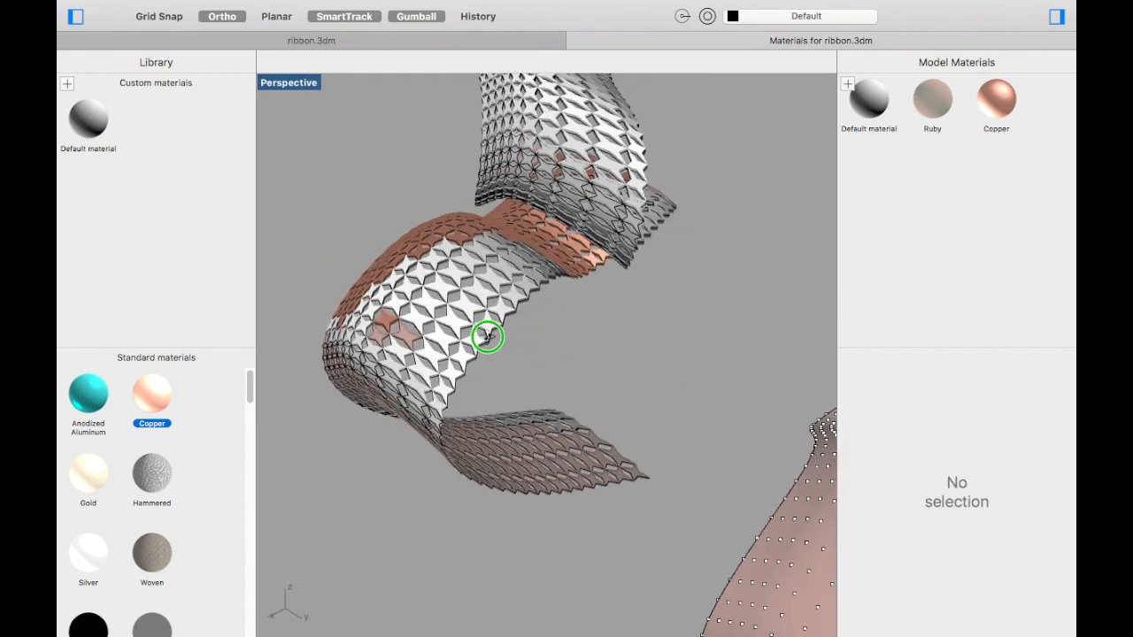
Step: Apply Ruby to the upper ribbon section, then clear the selection
drag(489, 337, 533, 366)
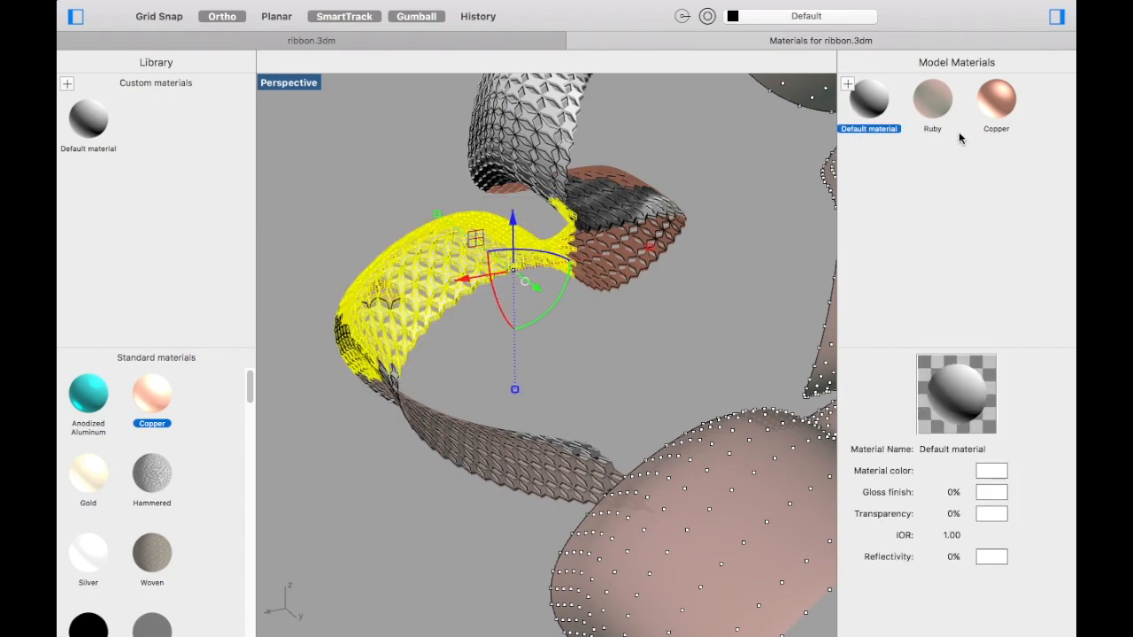
click(932, 105)
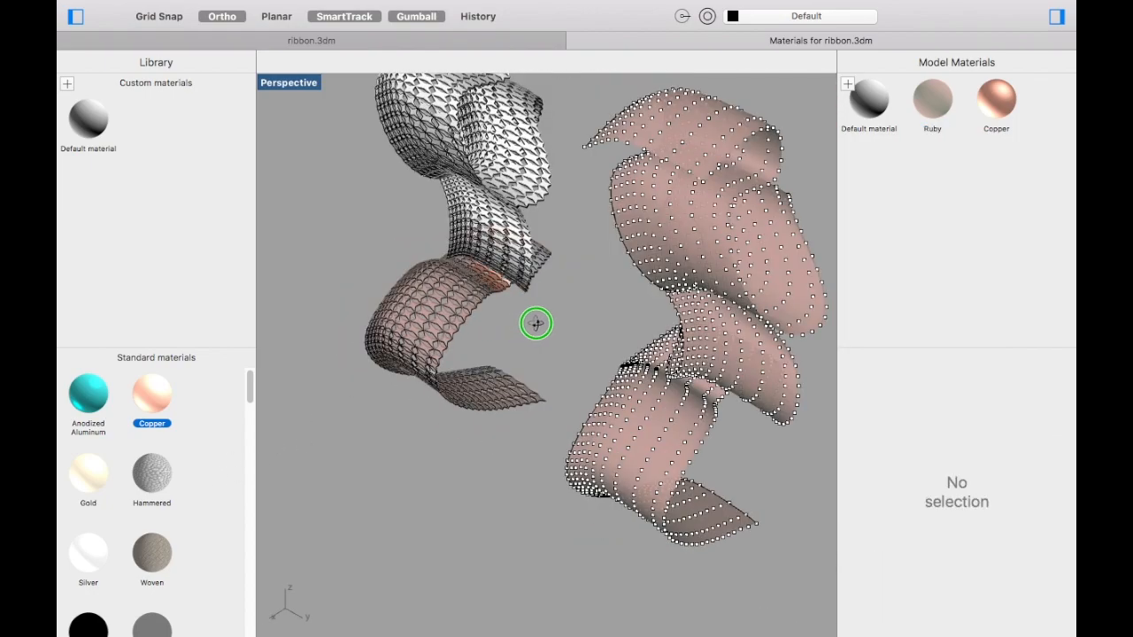
click(868, 97)
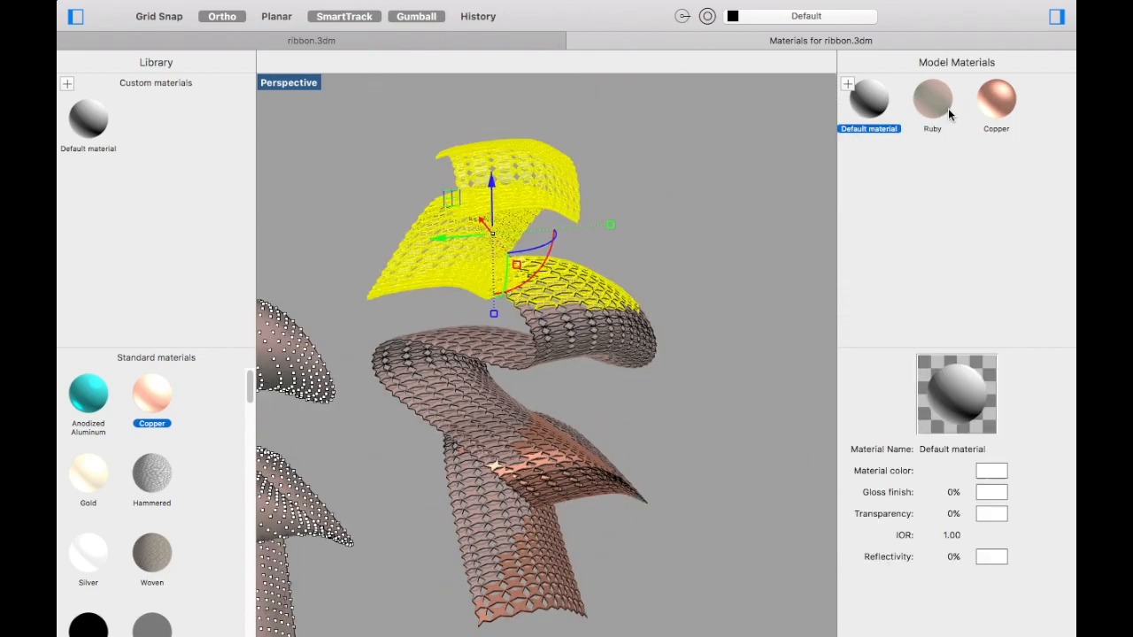
click(932, 97)
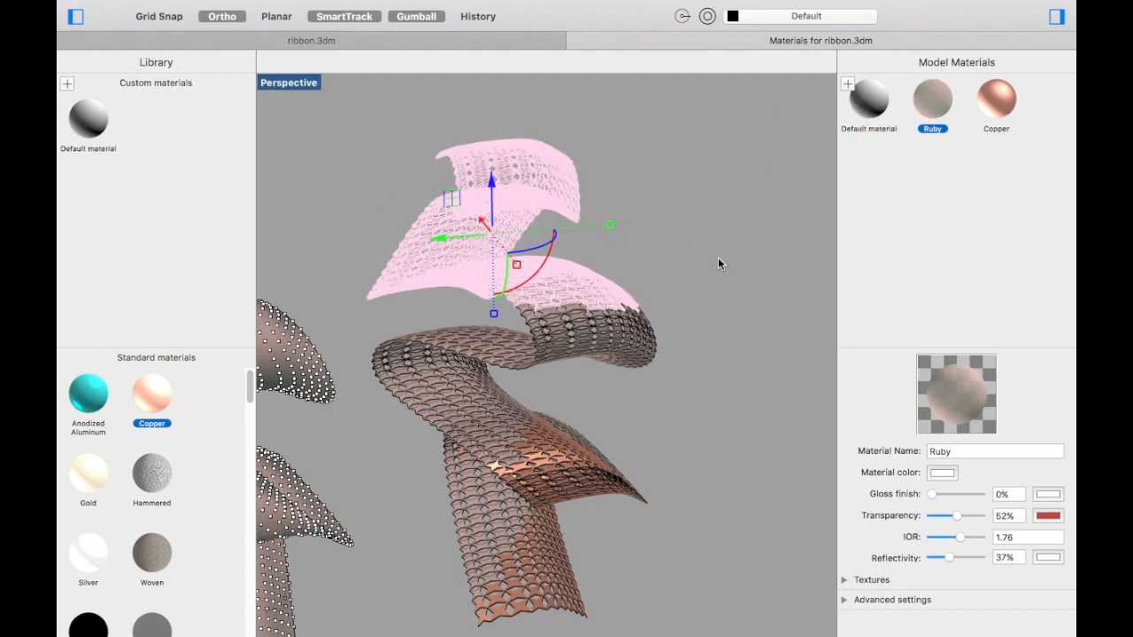
mouse_move(903, 91)
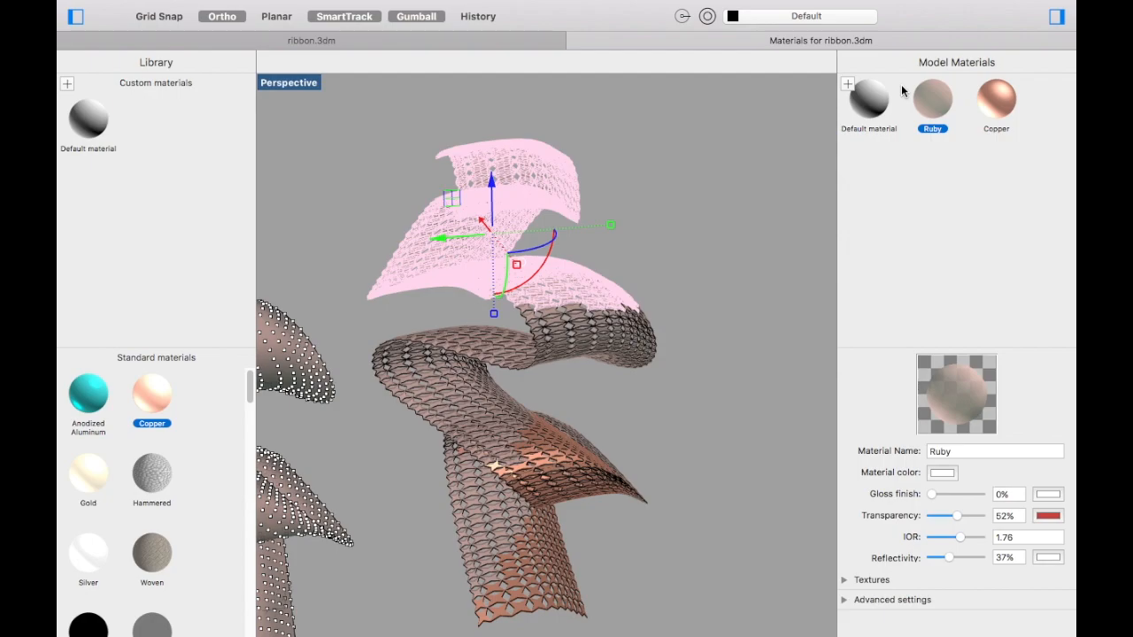
mouse_move(803, 143)
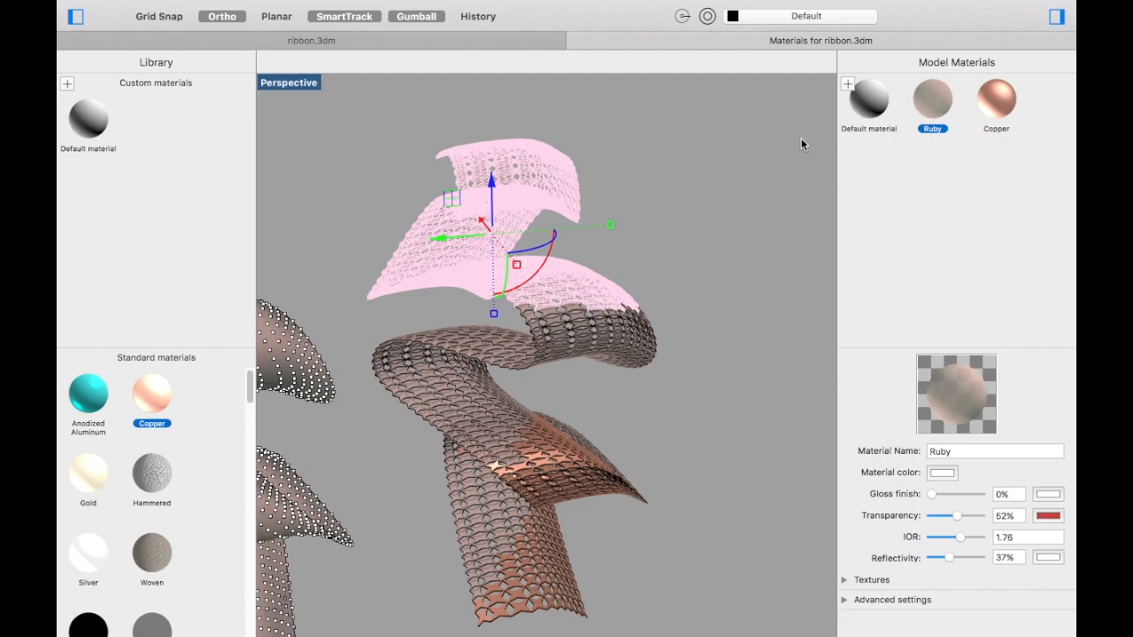
click(995, 101)
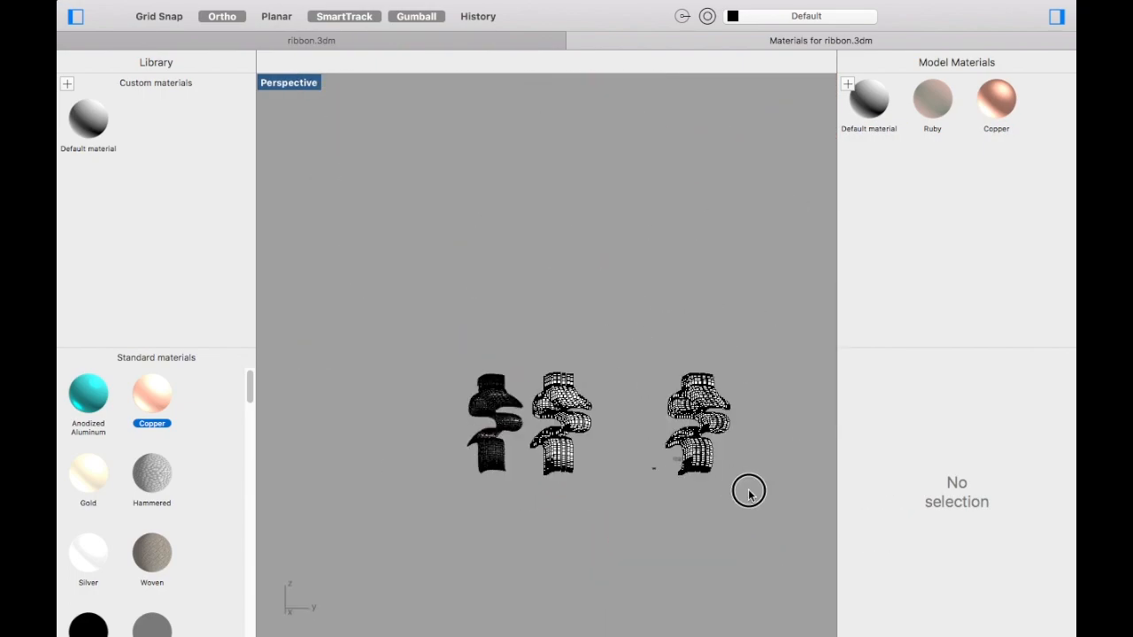
Step: Render the visible spiral ribbon and save the image as ribbon.jpg
click(697, 422)
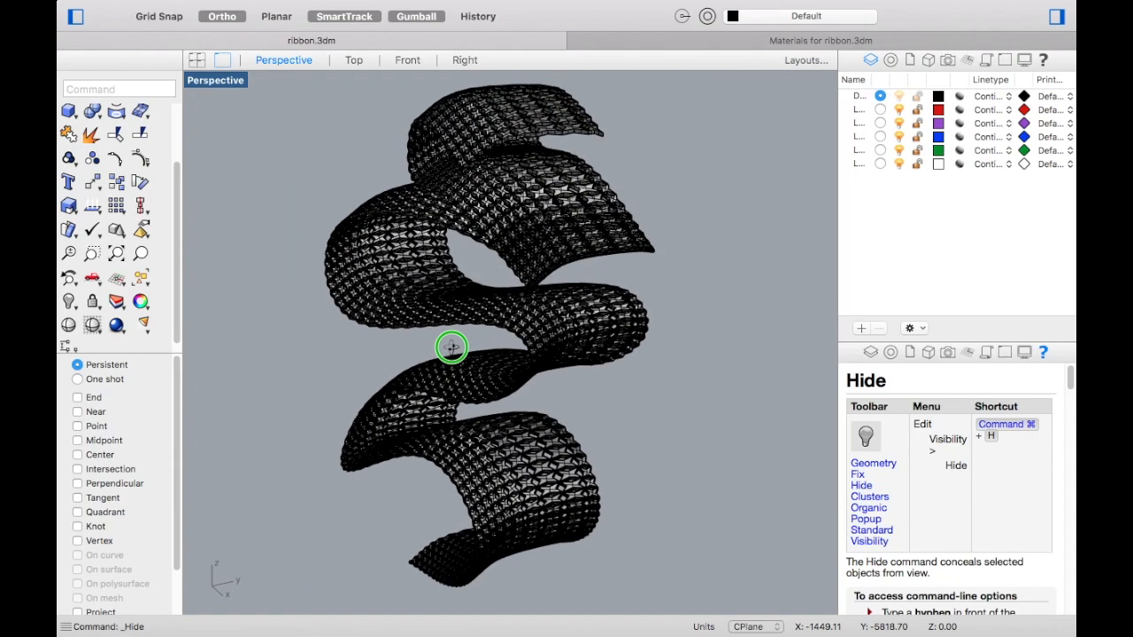
click(116, 325)
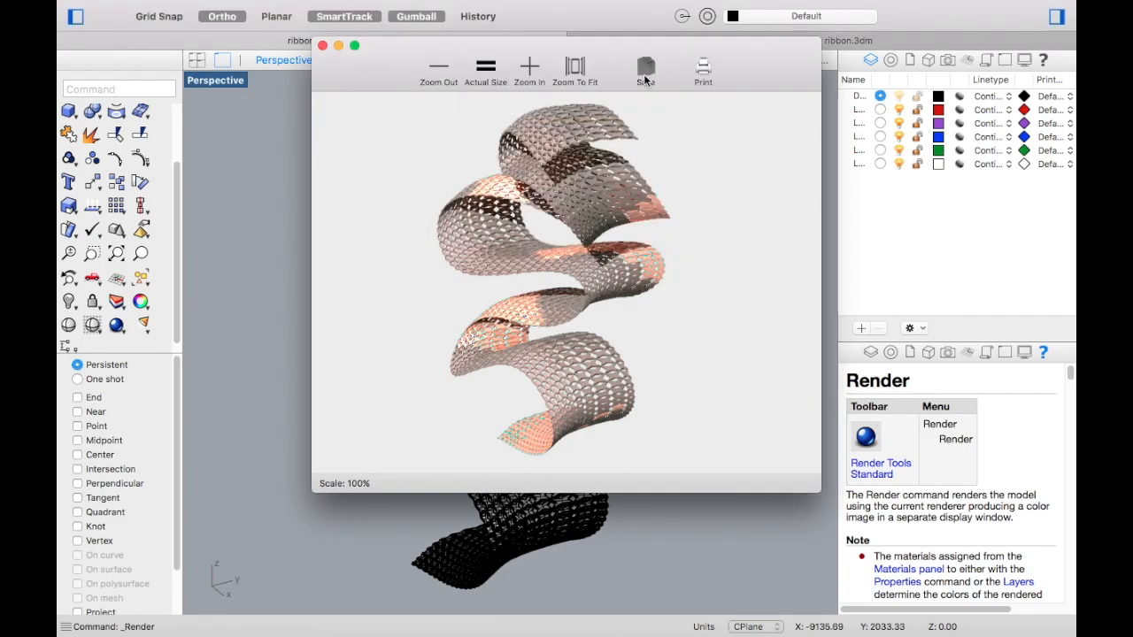
click(645, 66)
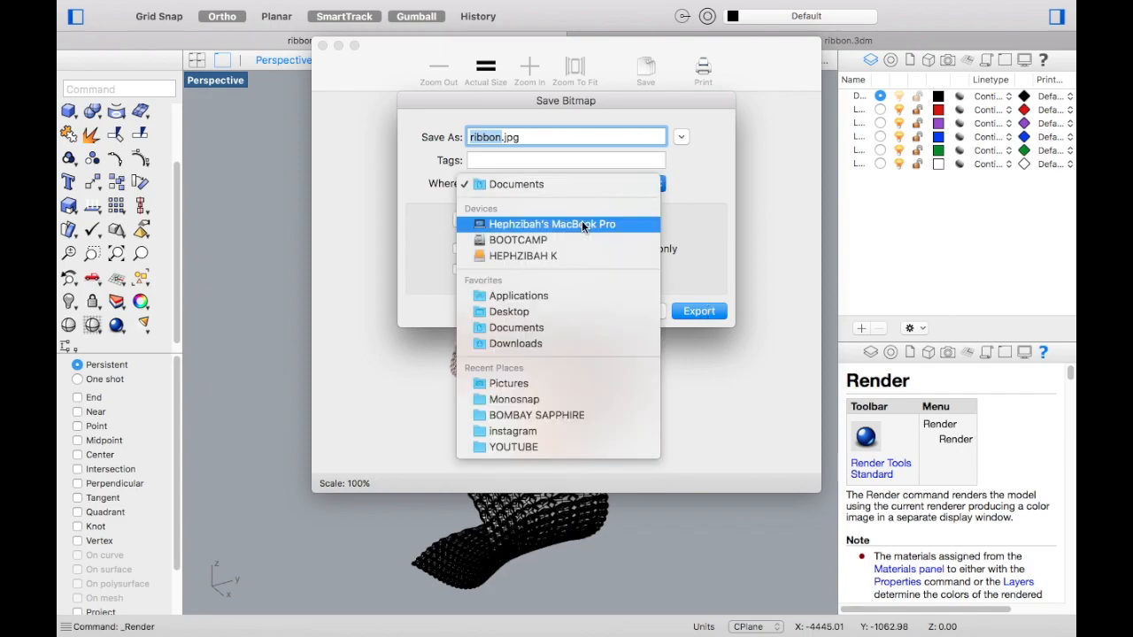
click(699, 310)
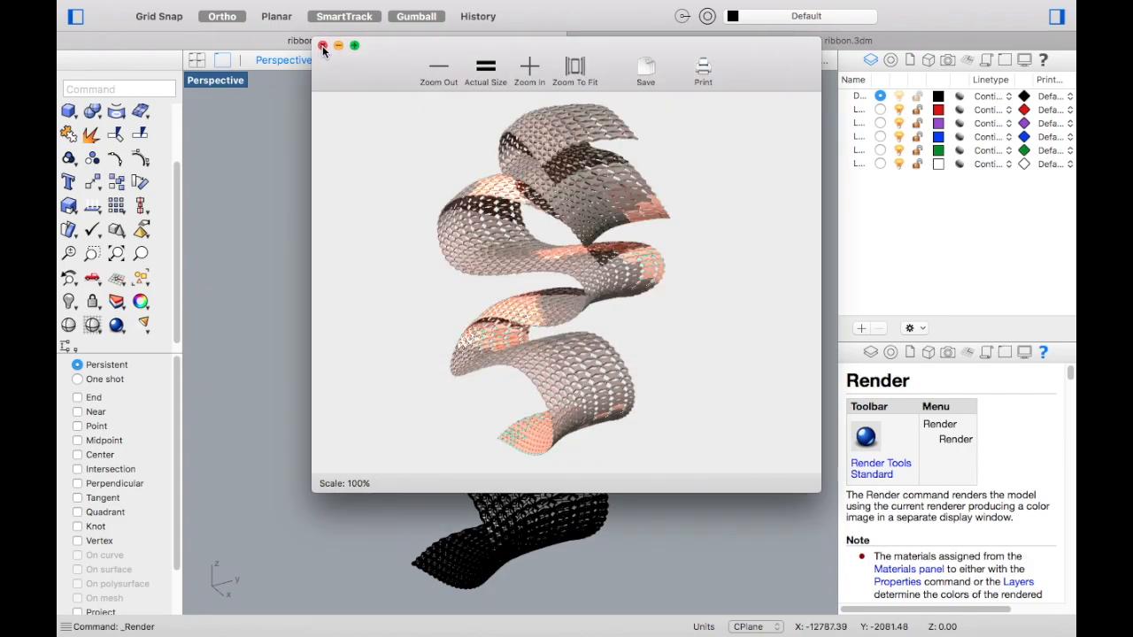
click(324, 45)
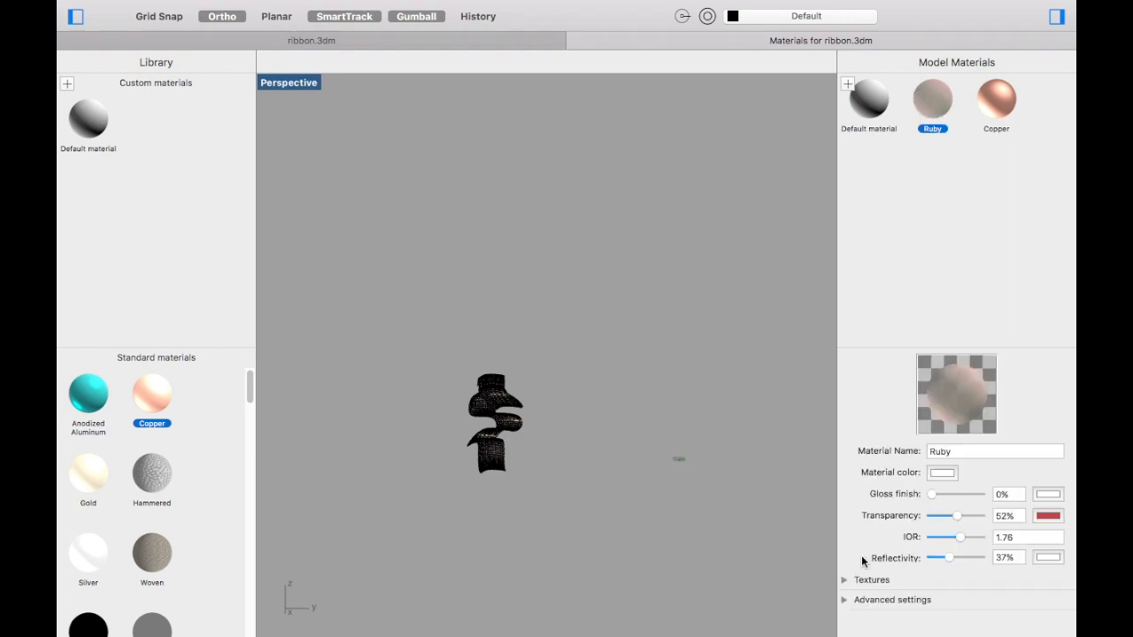
Step: Give Ruby 87% reflectivity with a reddish reflection colour, IOR 1.76, and adjusted gloss
drag(931, 493, 974, 494)
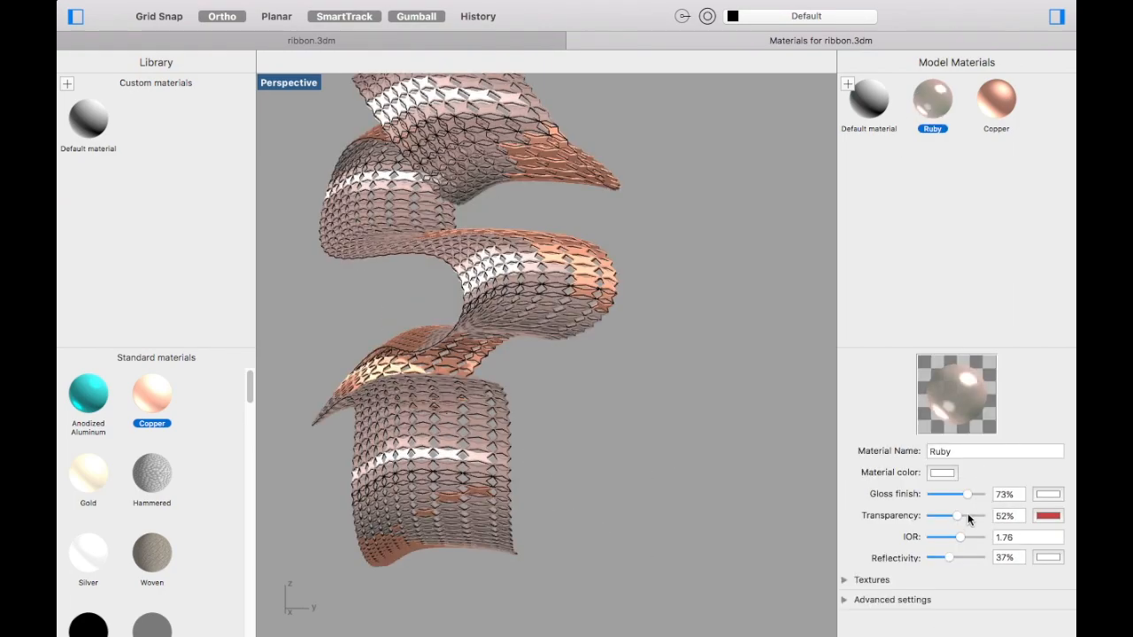
drag(950, 557, 967, 558)
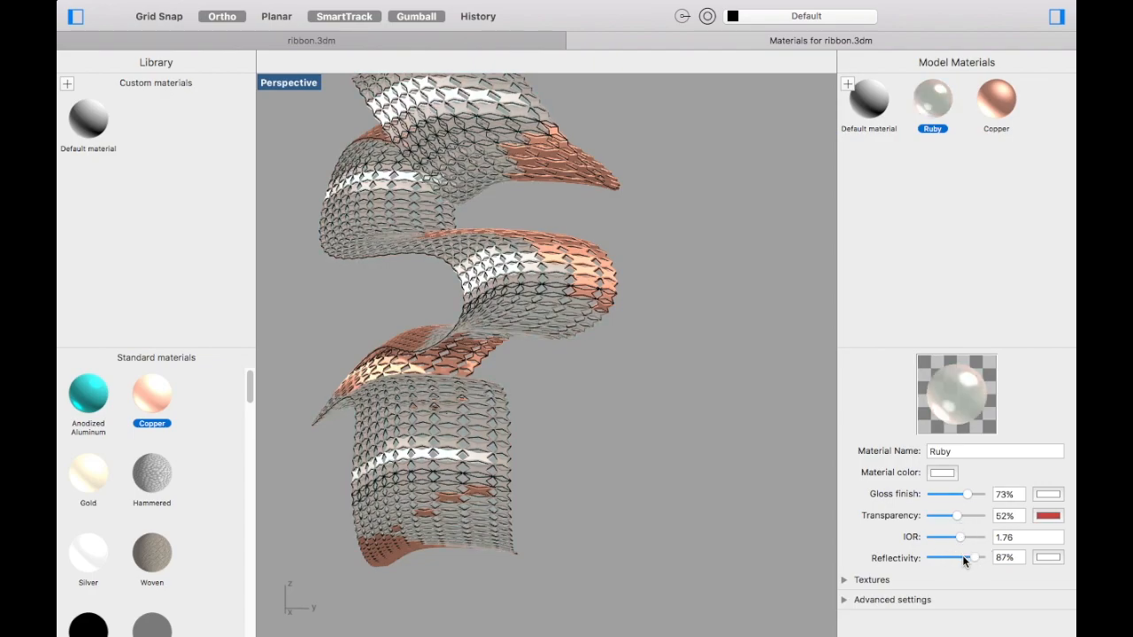
click(1048, 556)
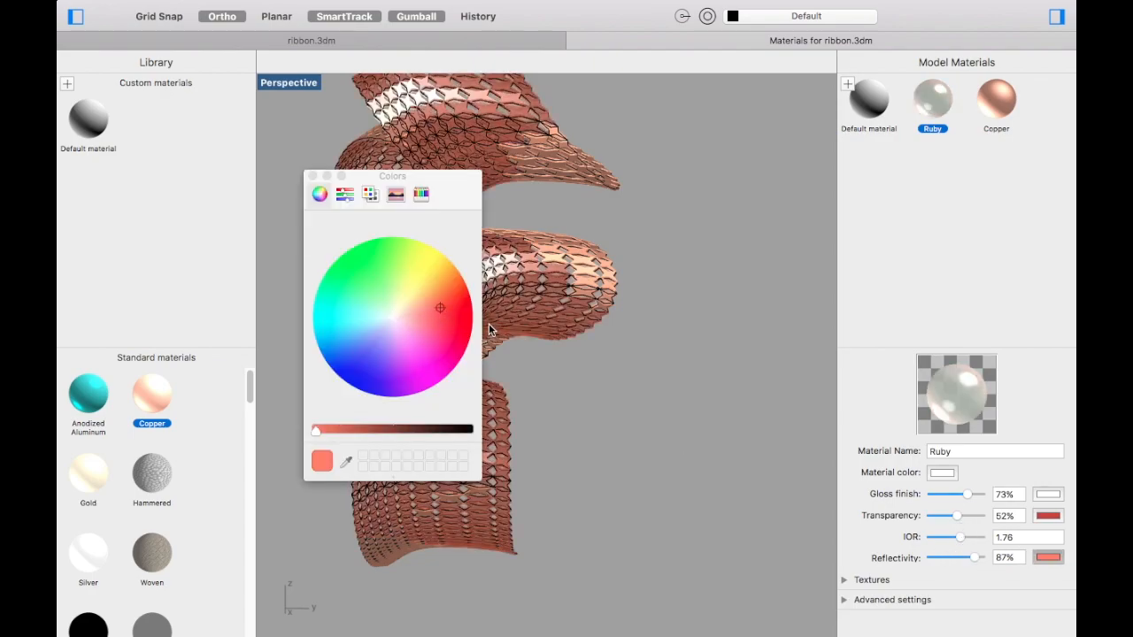
click(421, 312)
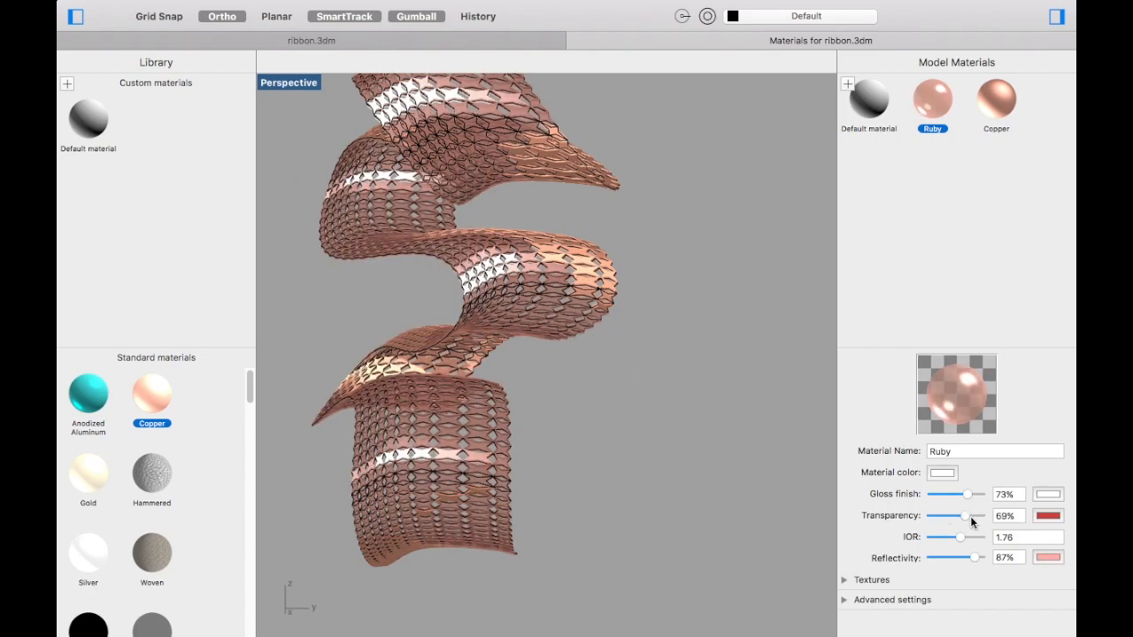
drag(957, 516, 969, 516)
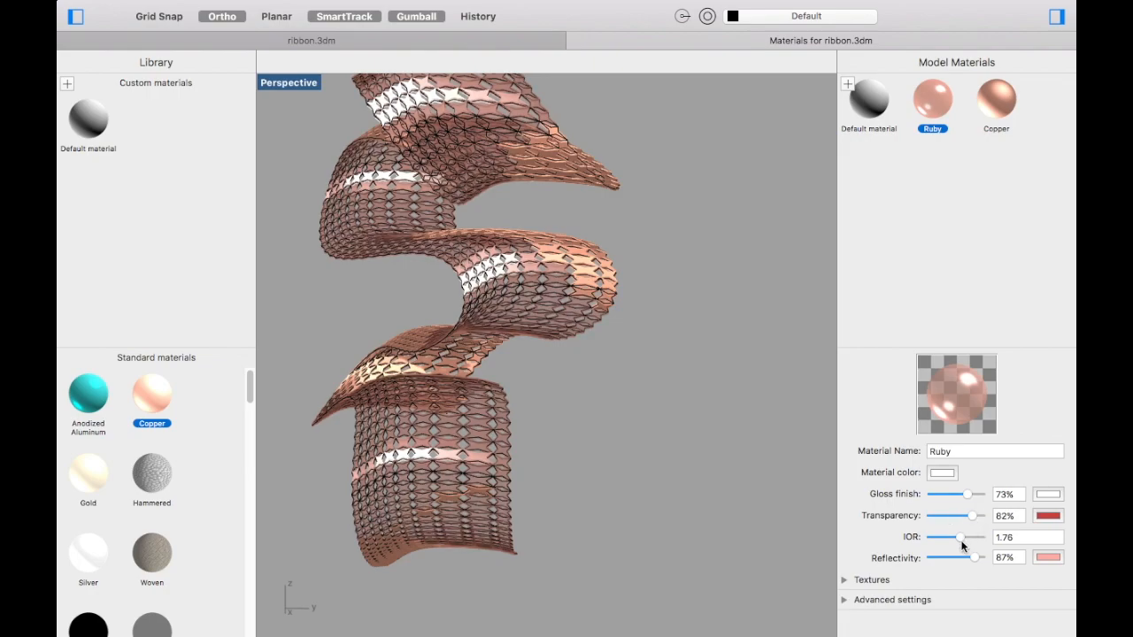
drag(978, 494, 964, 494)
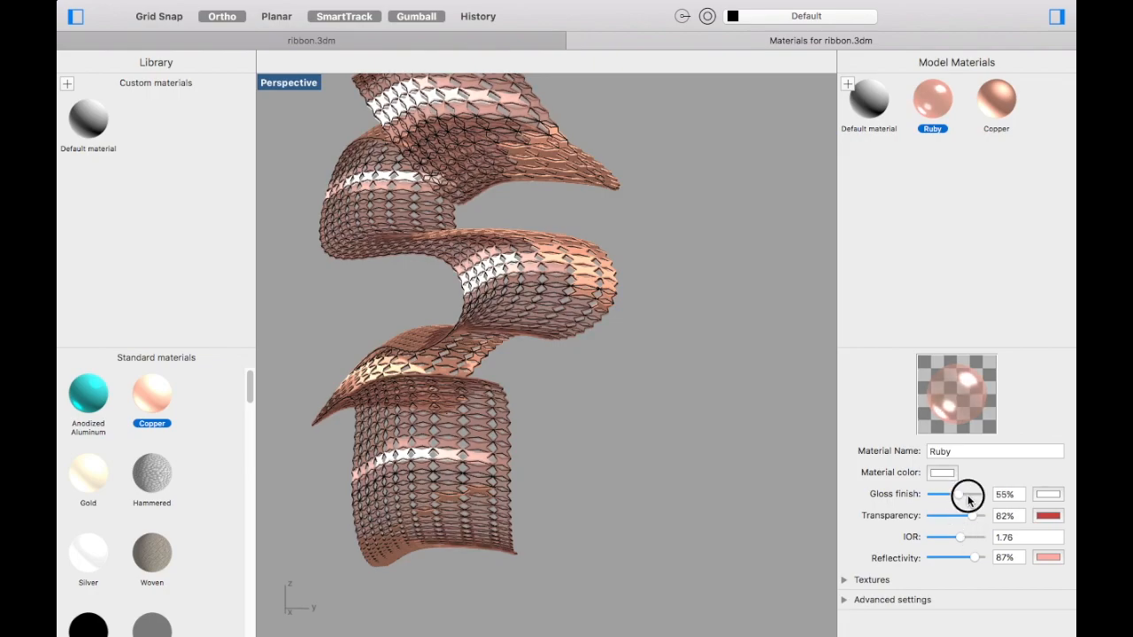
drag(965, 494, 978, 494)
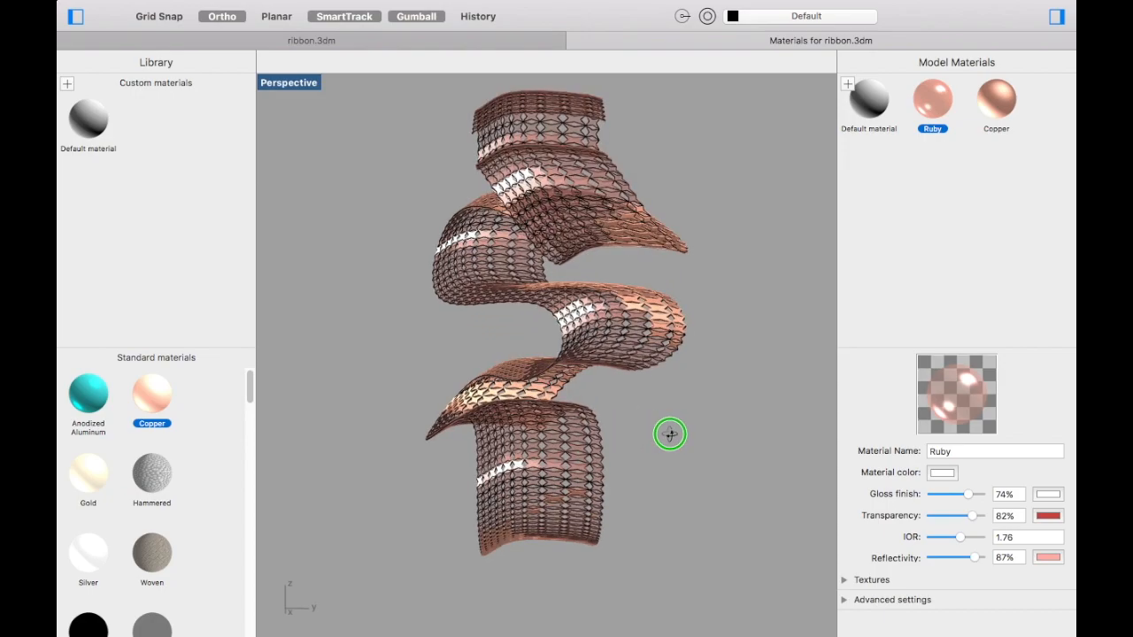
drag(670, 434, 615, 348)
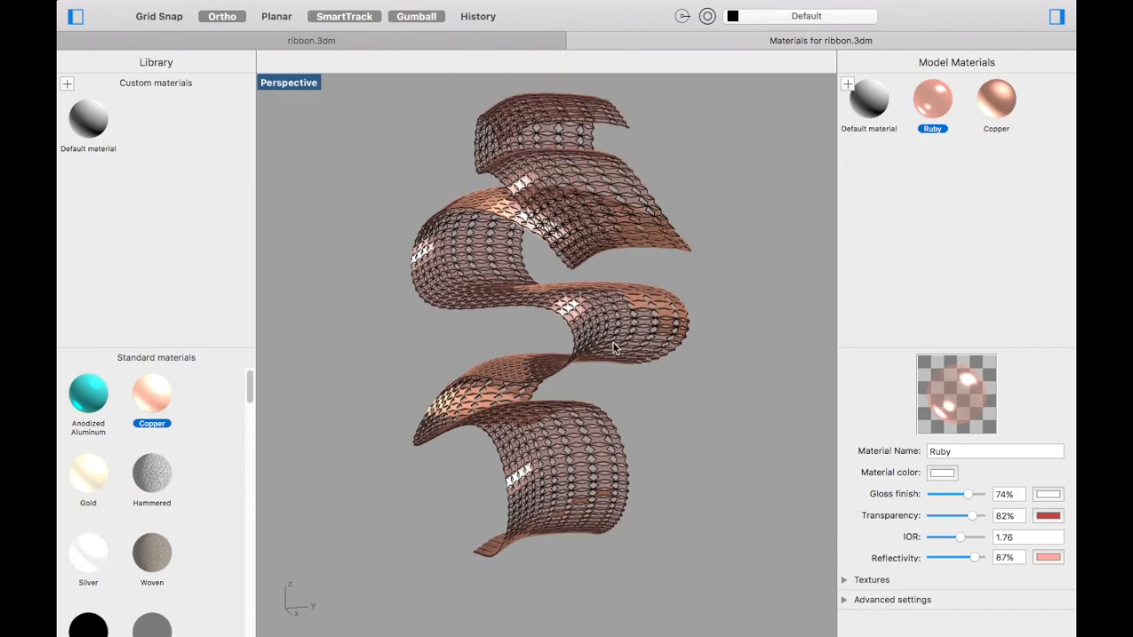
mouse_move(784, 294)
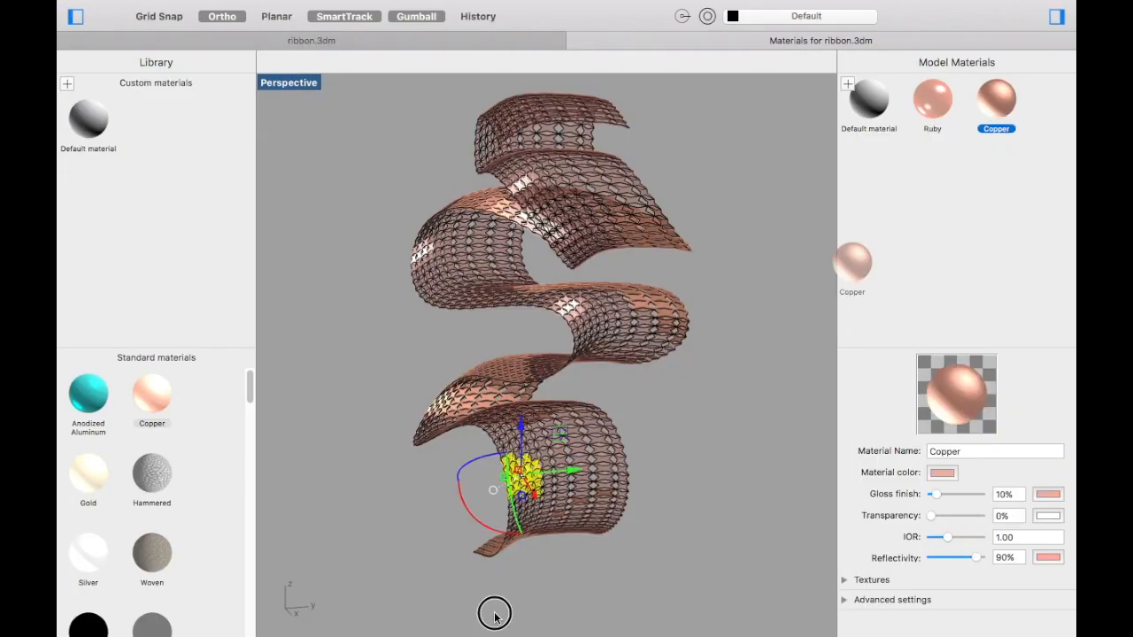
Step: Open the Copper material and raise its gloss finish to 53%
click(381, 236)
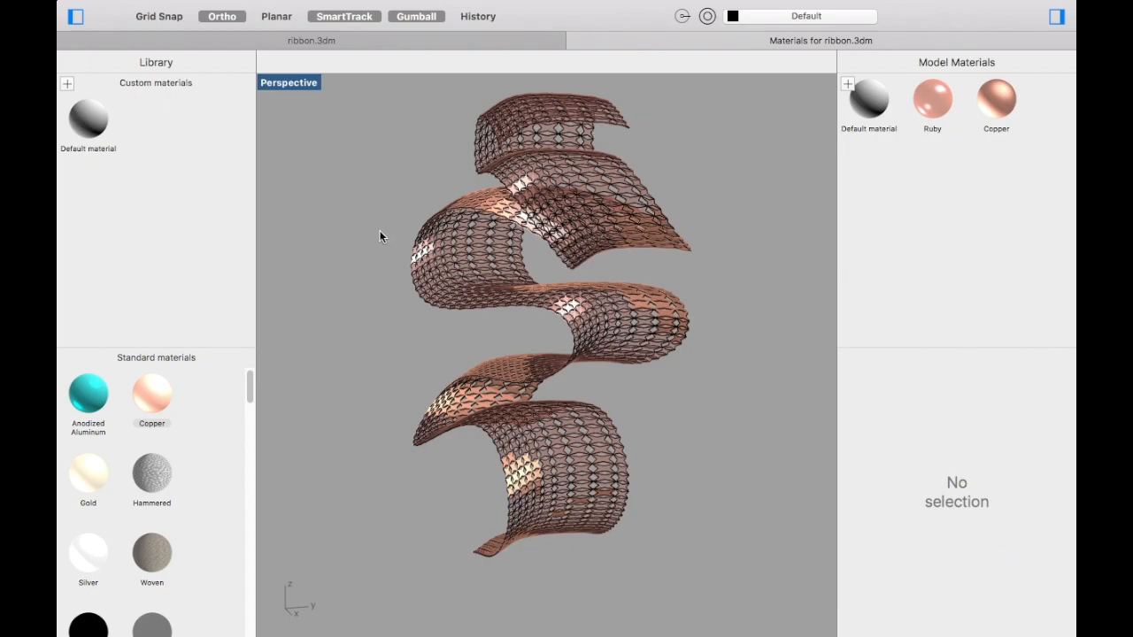
click(995, 100)
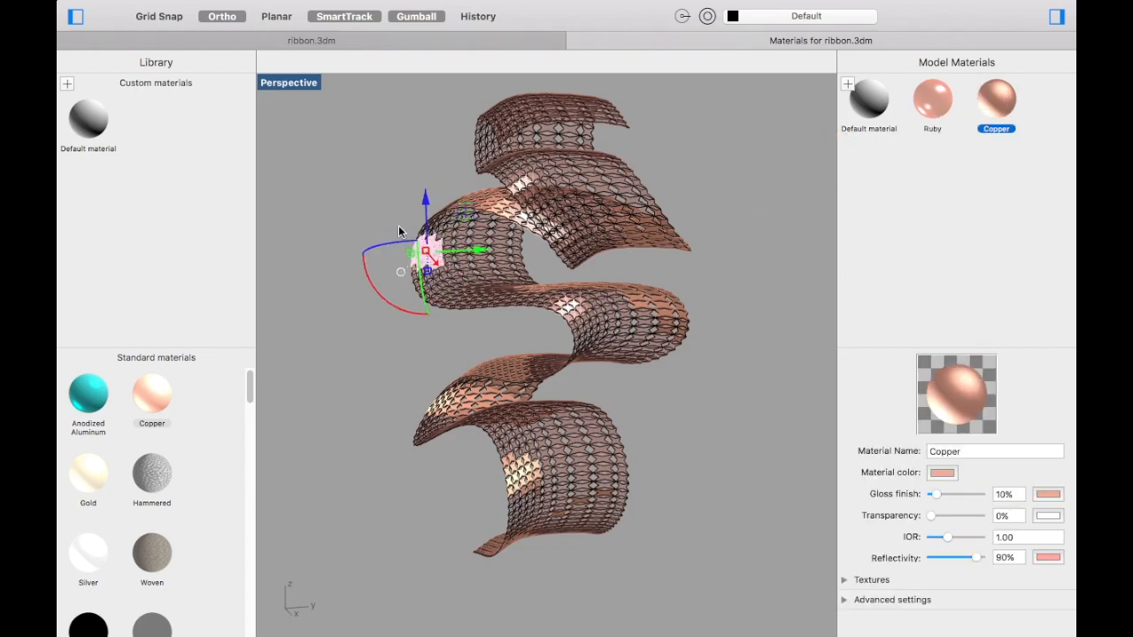
click(774, 441)
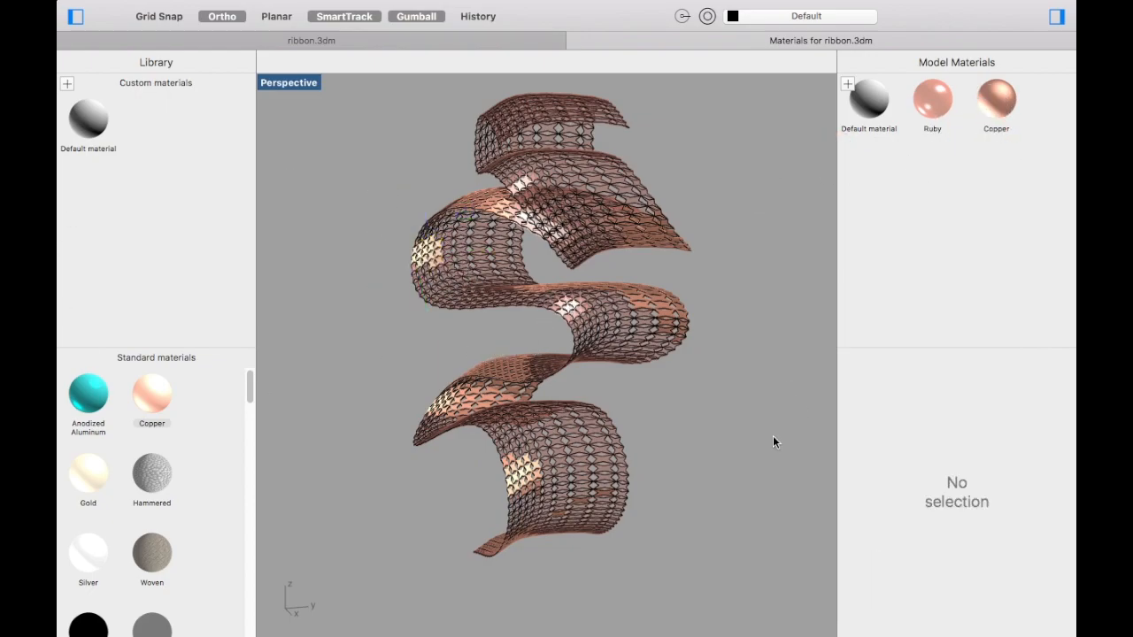
click(996, 100)
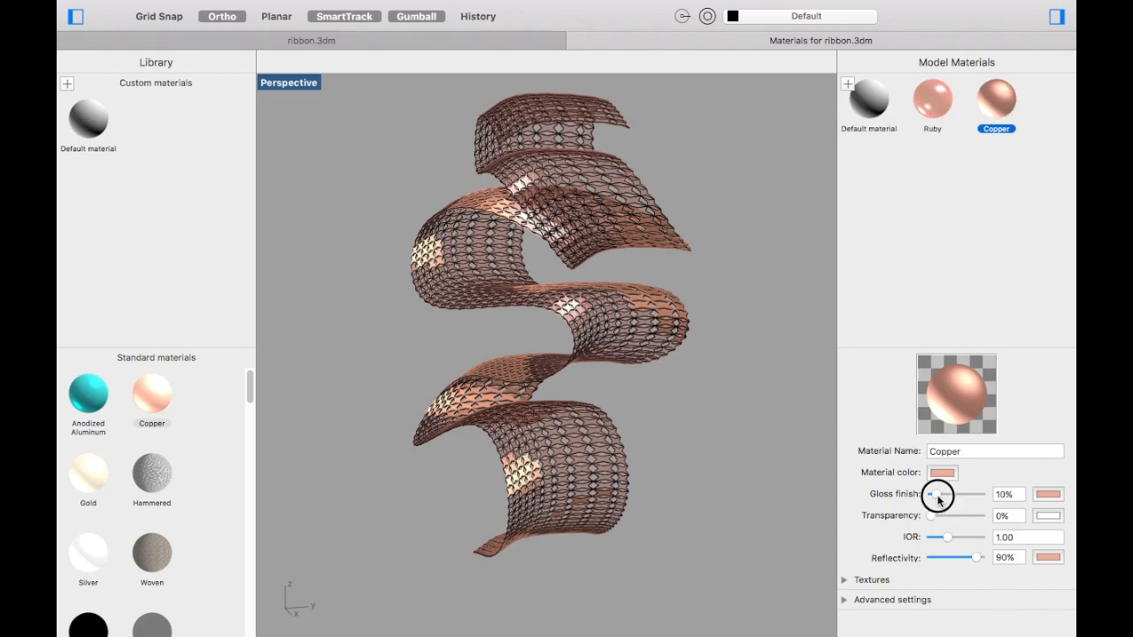
drag(937, 494, 956, 494)
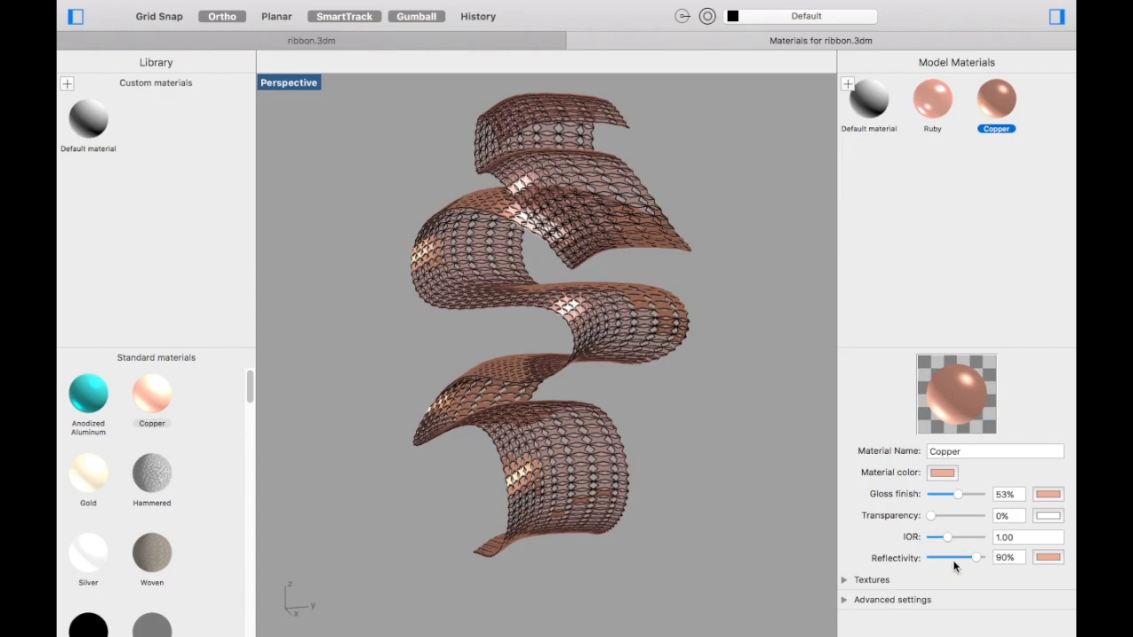
Step: Settle Copper's reflectivity at 64% and add the Gold material
drag(977, 557, 956, 557)
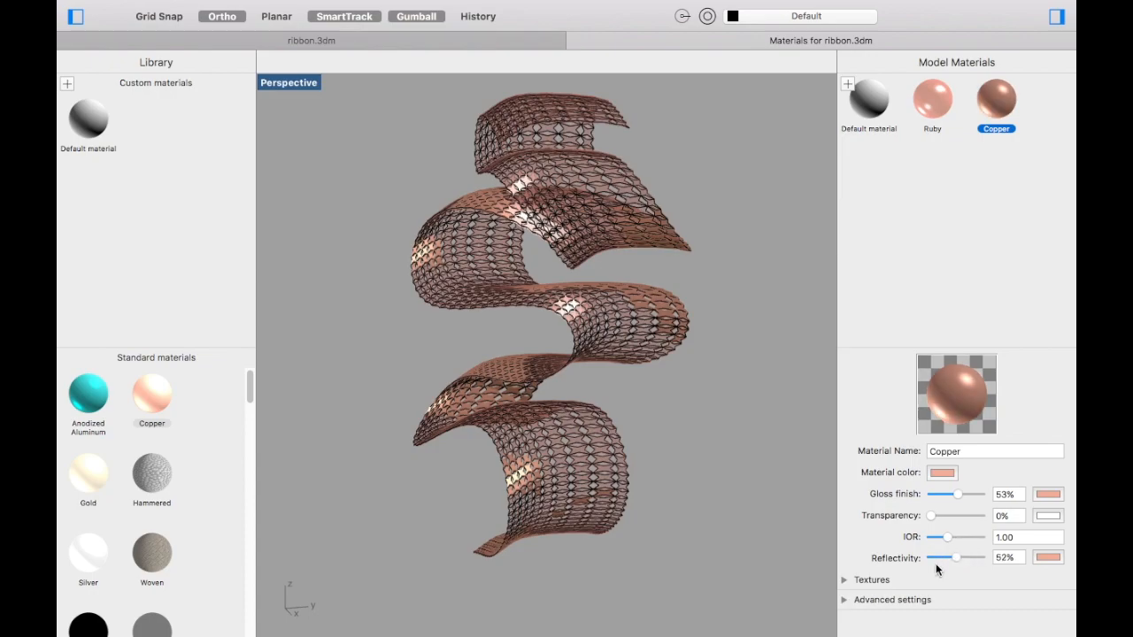
drag(954, 556, 932, 556)
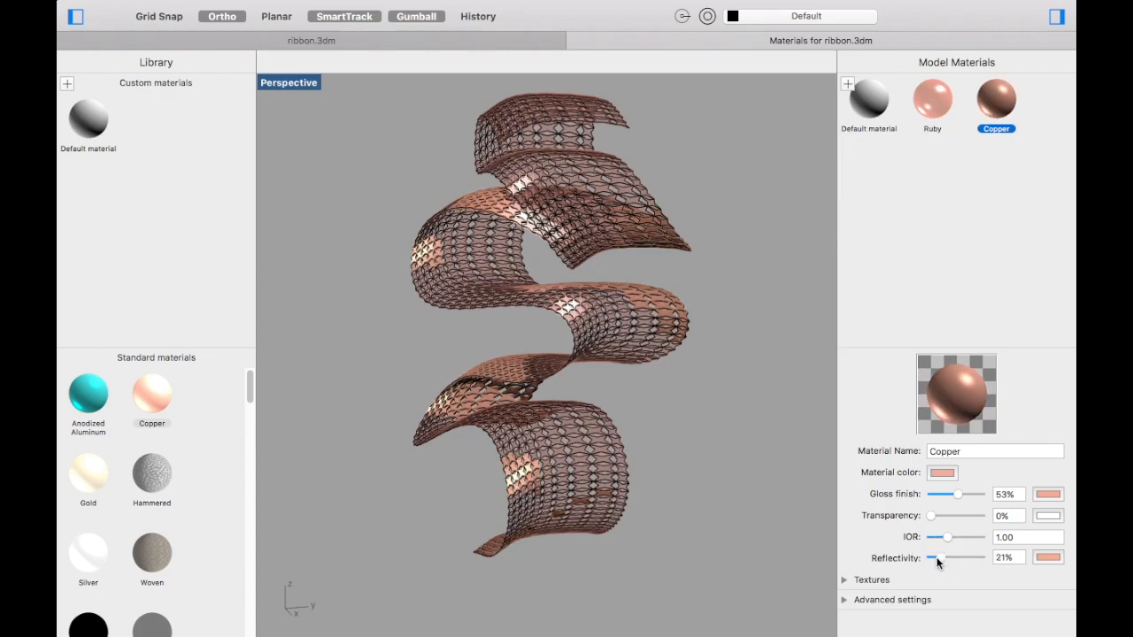
drag(939, 558, 952, 558)
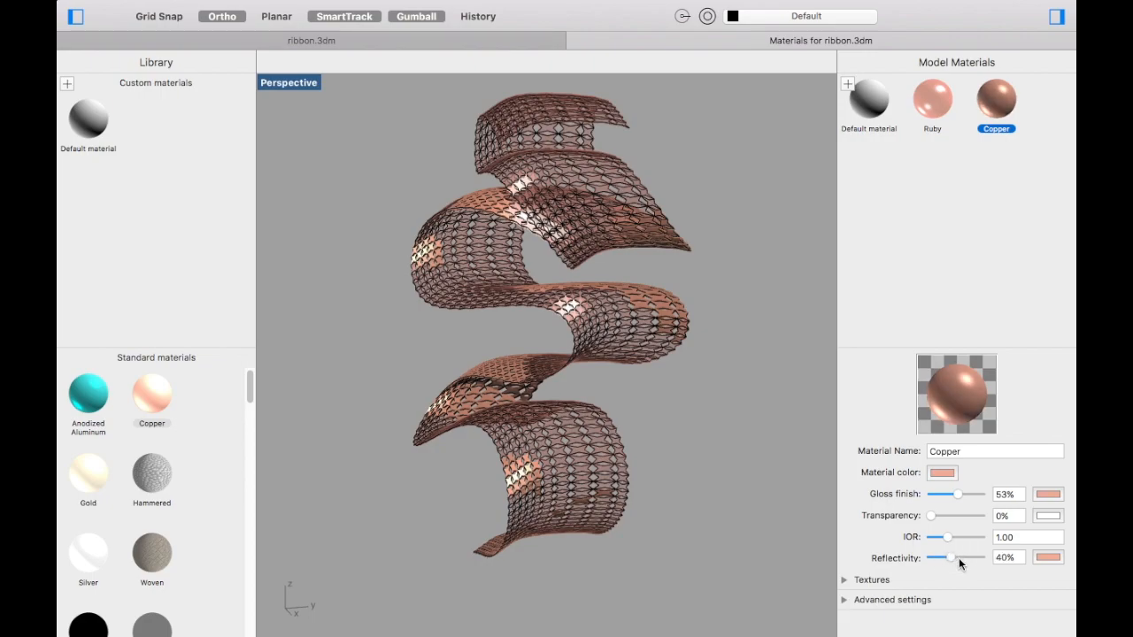
drag(951, 558, 978, 558)
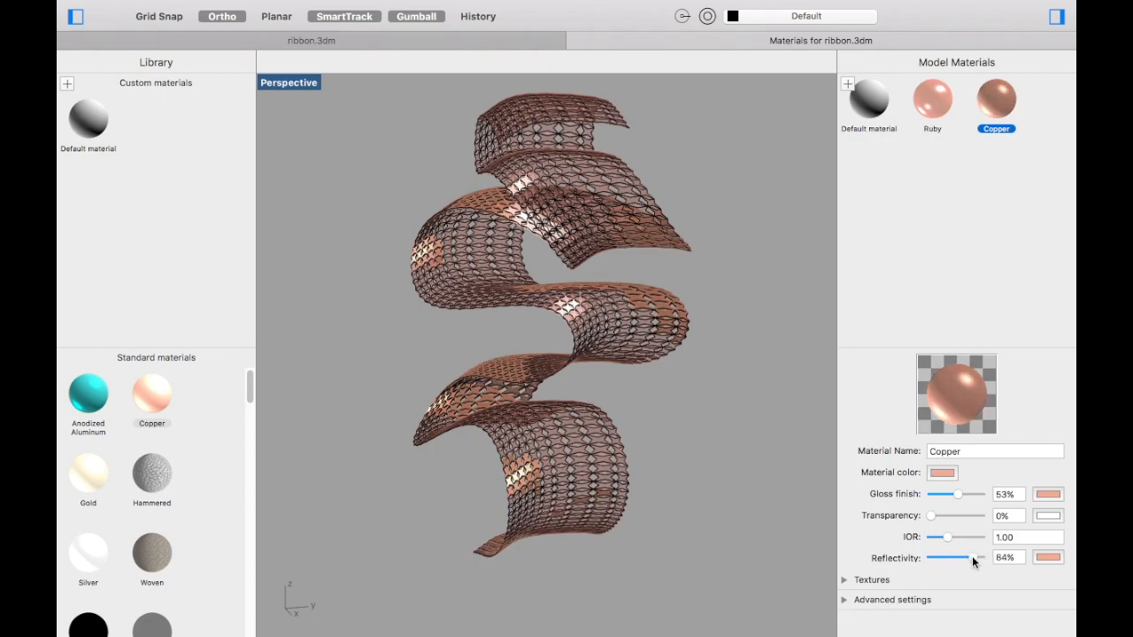
drag(973, 557, 954, 557)
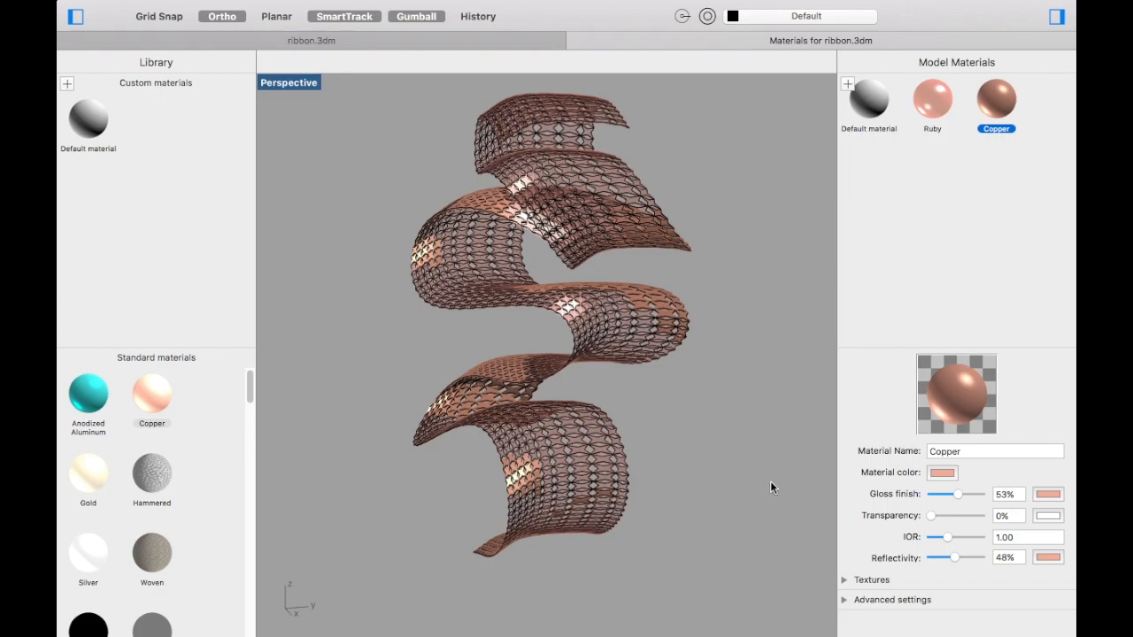
double_click(88, 472)
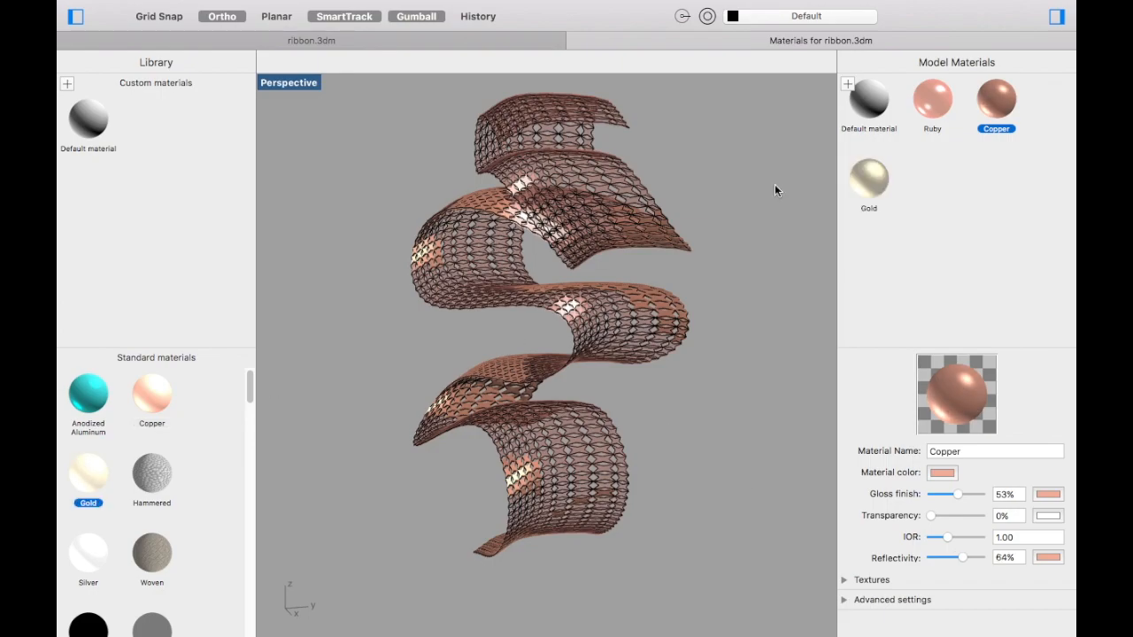
click(931, 97)
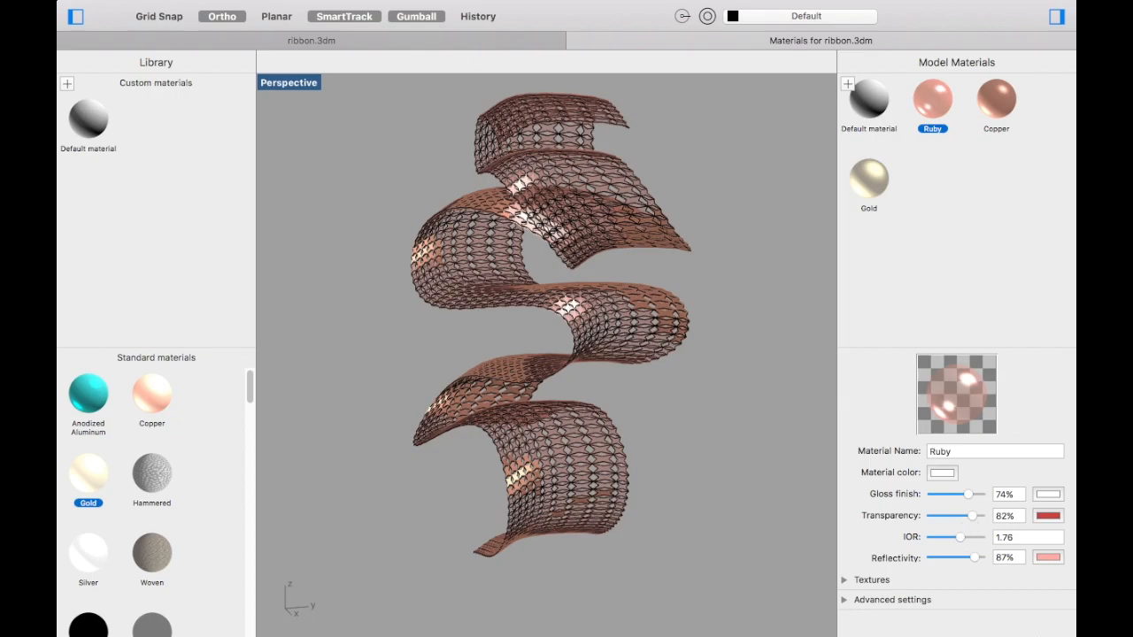
Step: Tune Ruby's transparency and gloss, raise reflectivity to full, and tint its reflection deeper red
drag(977, 516, 954, 516)
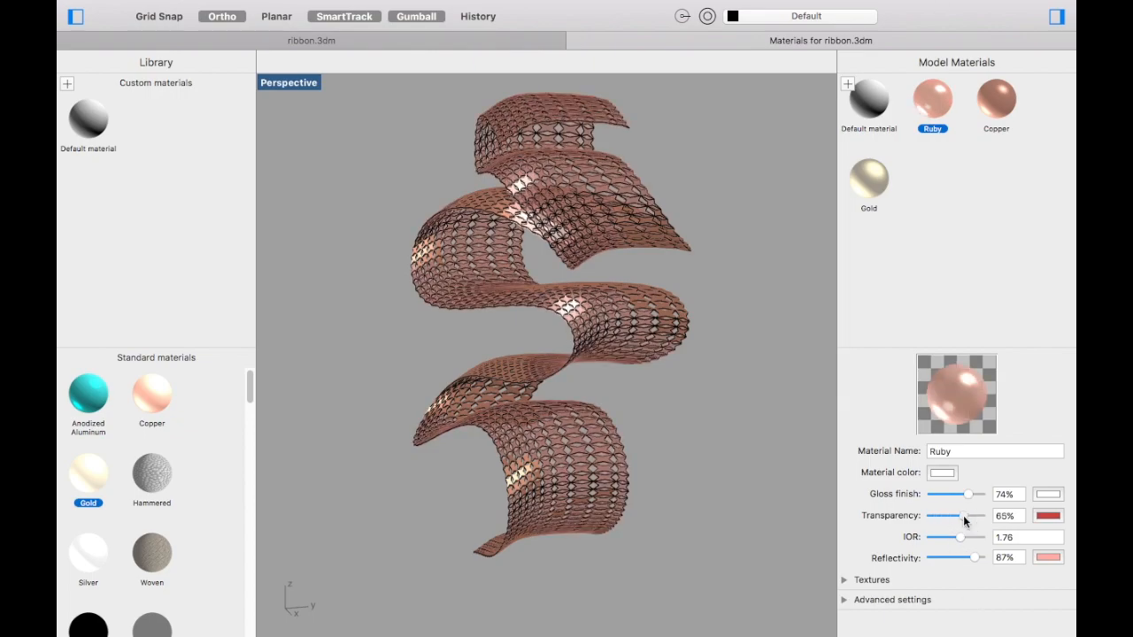
drag(967, 494, 980, 494)
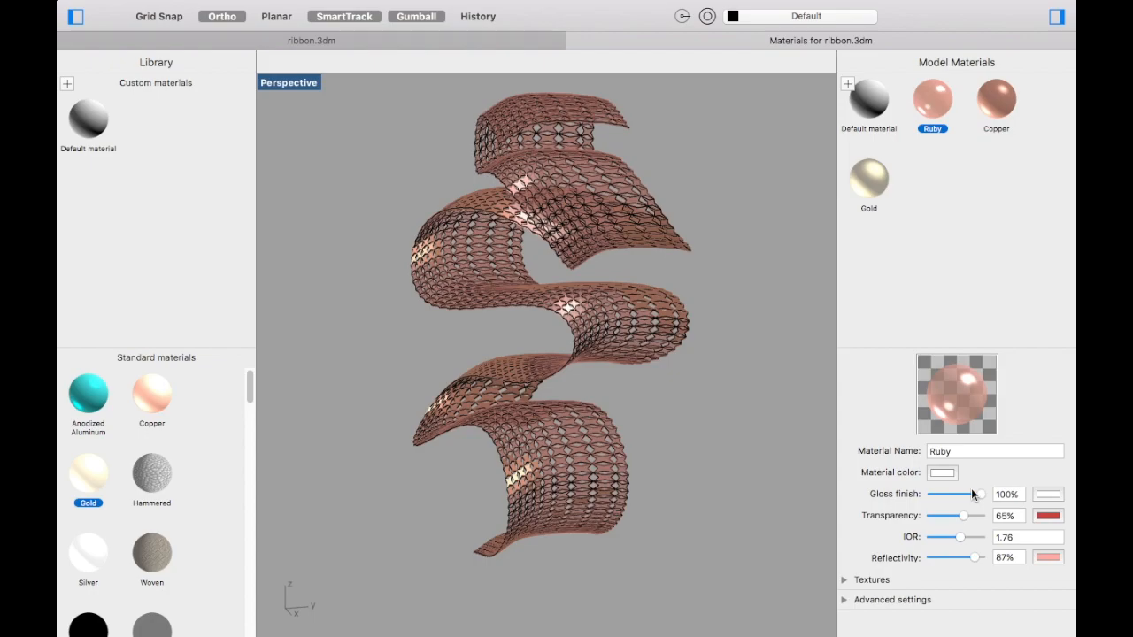
drag(965, 515, 948, 515)
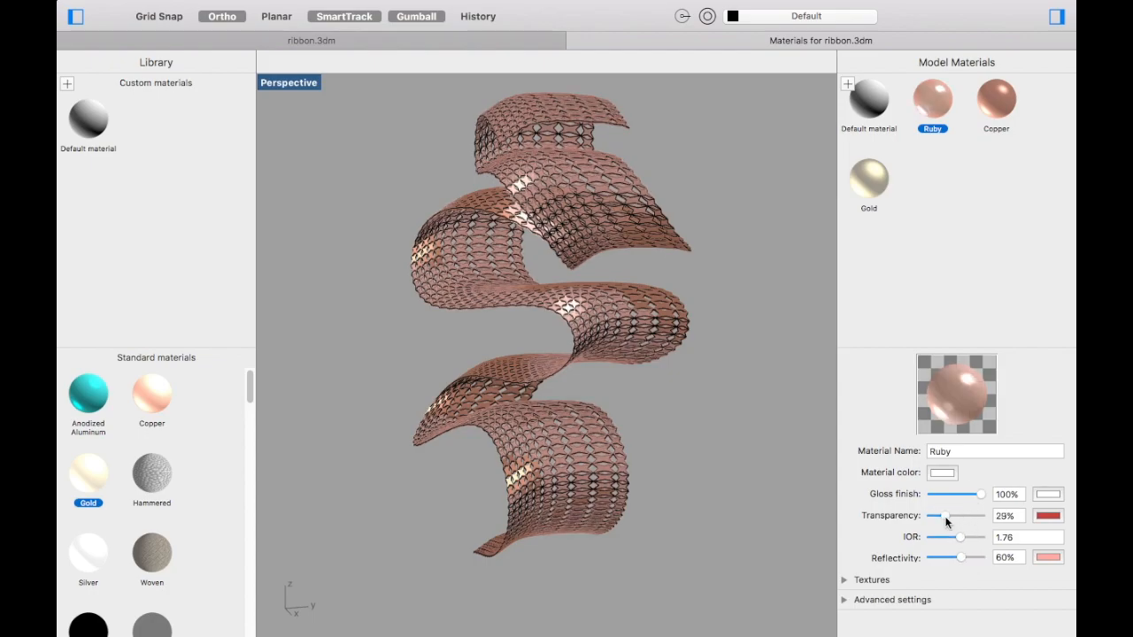
drag(945, 515, 974, 515)
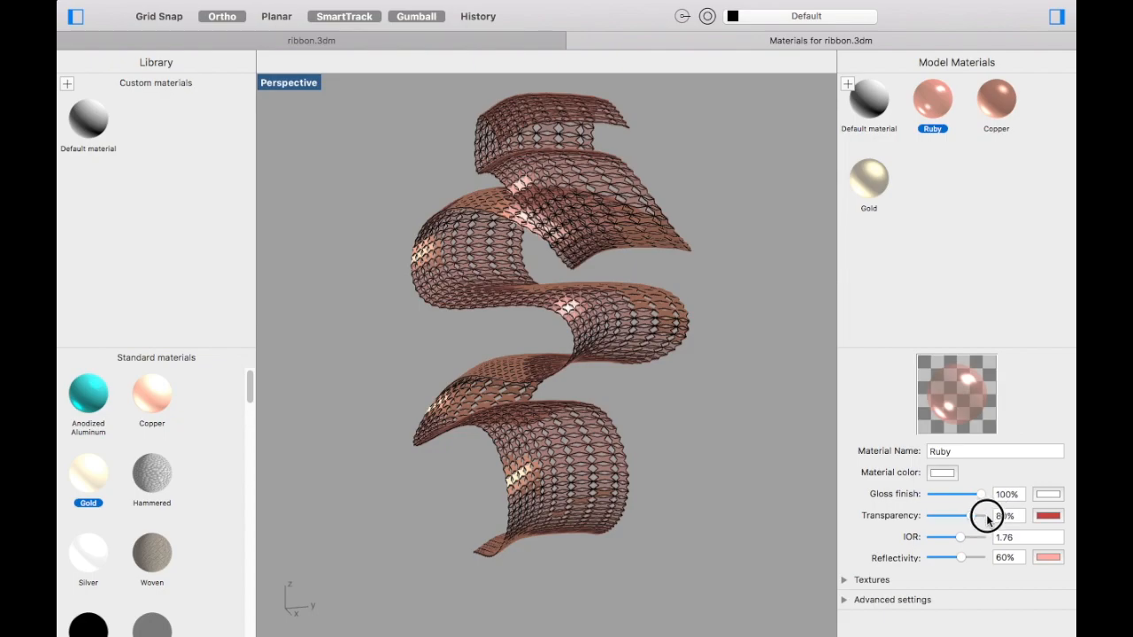
drag(961, 515, 980, 515)
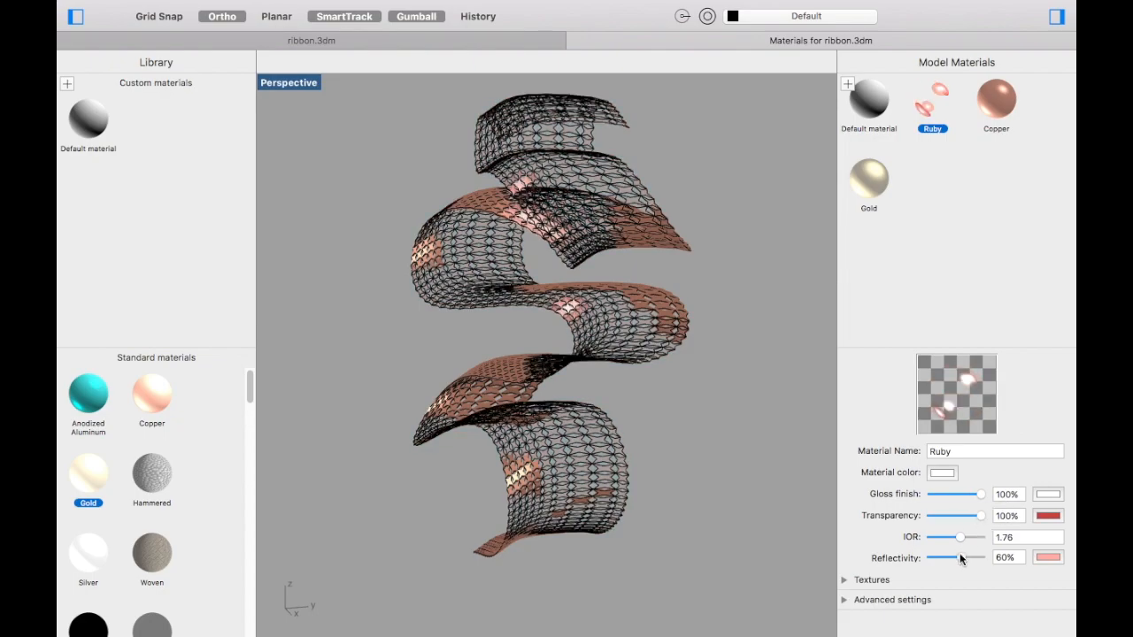
drag(958, 556, 980, 557)
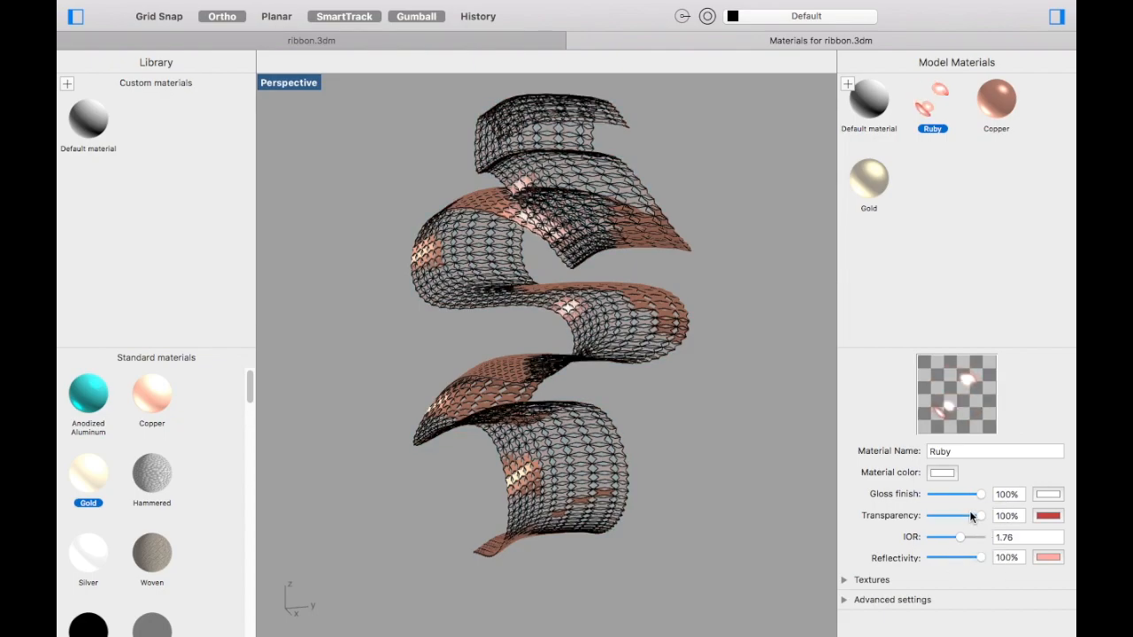
drag(979, 516, 973, 516)
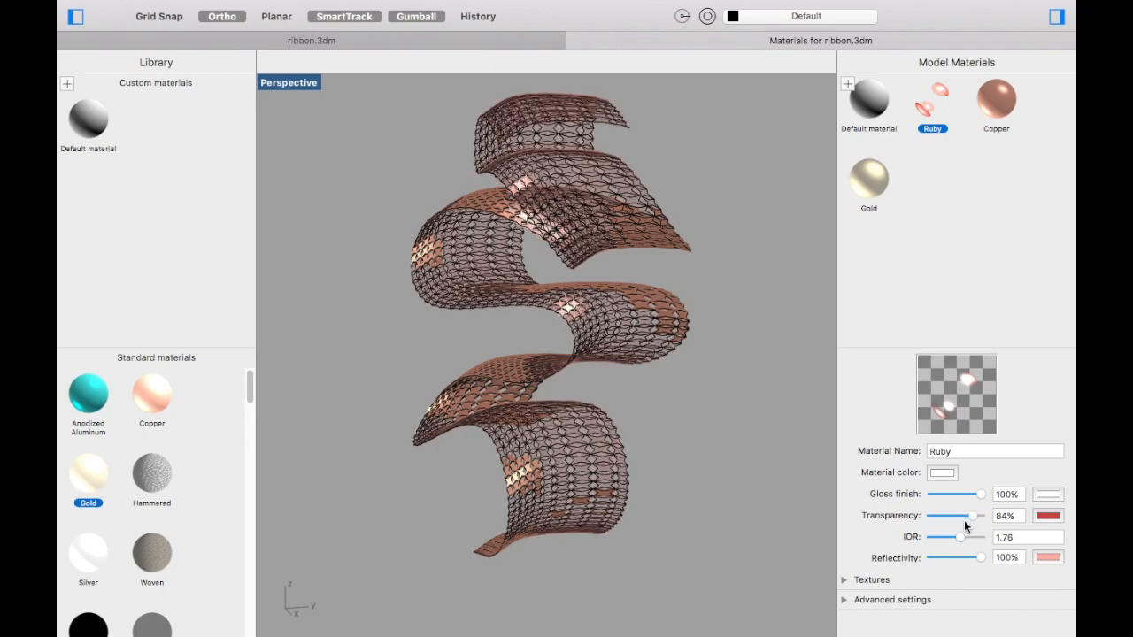
drag(974, 516, 963, 516)
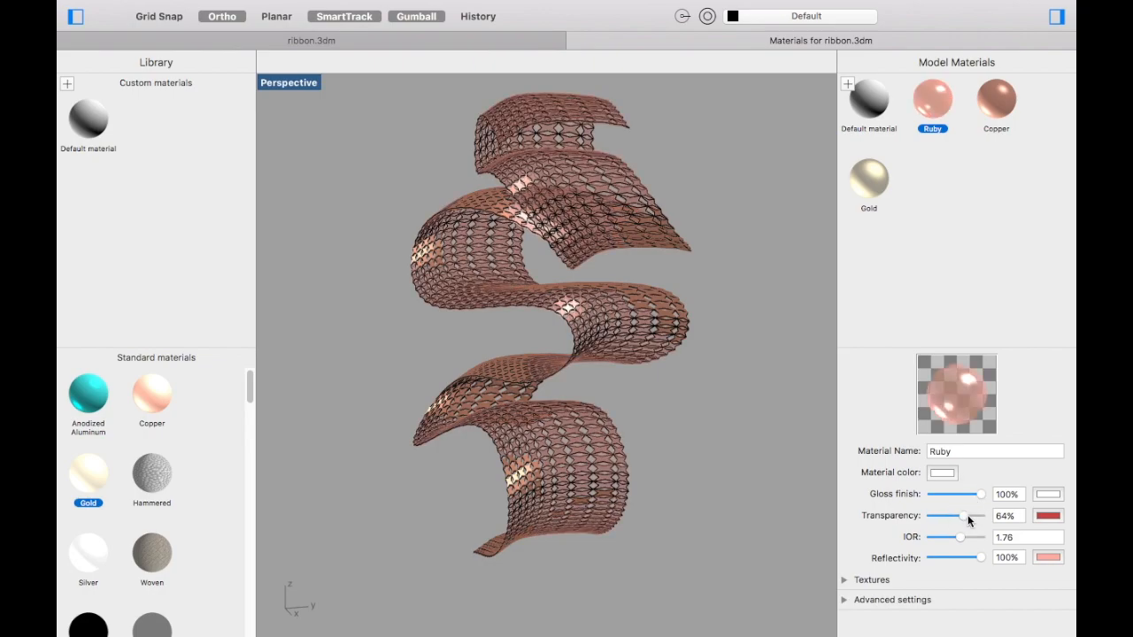
click(1047, 557)
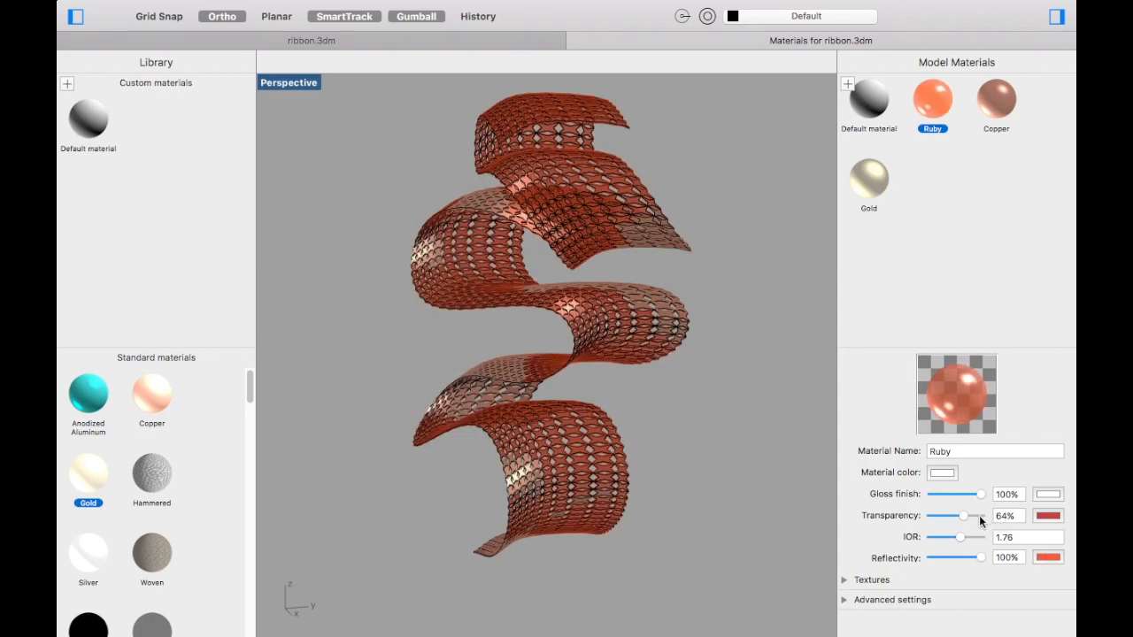
Step: Settle Ruby at 82% transparency and 78% gloss, then start rendering the ribbon
drag(964, 516, 973, 516)
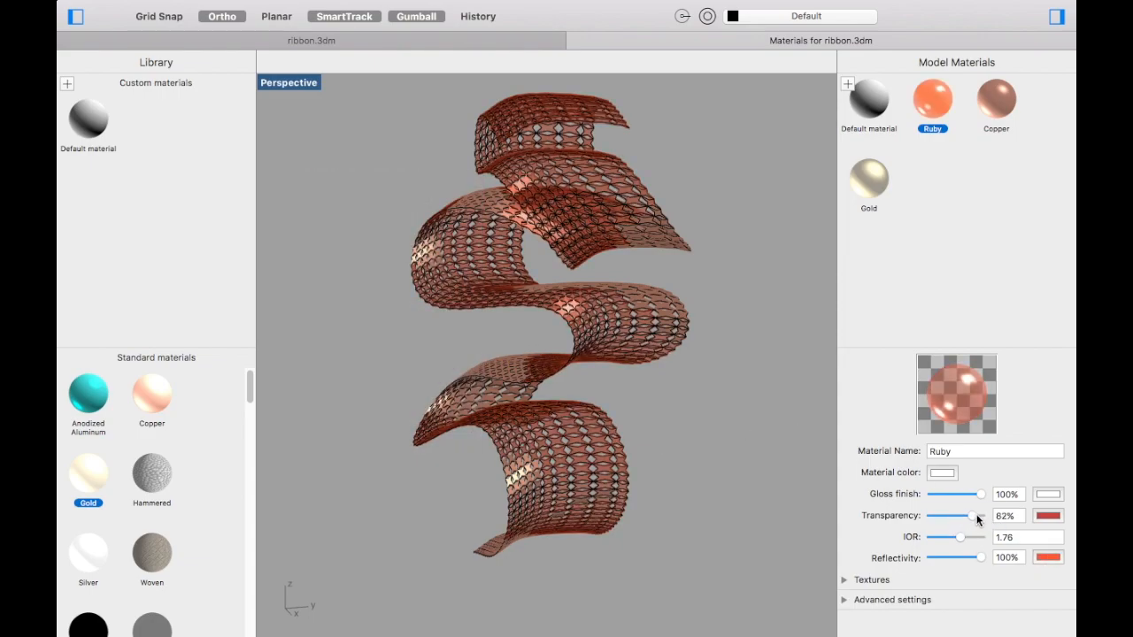
drag(981, 493, 948, 493)
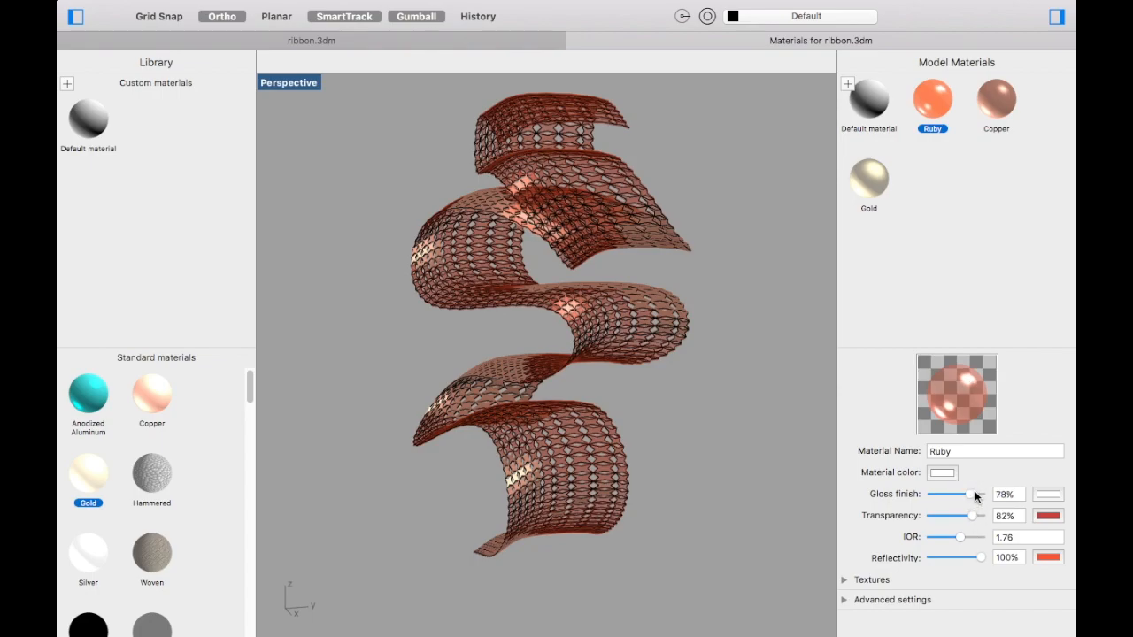
click(996, 99)
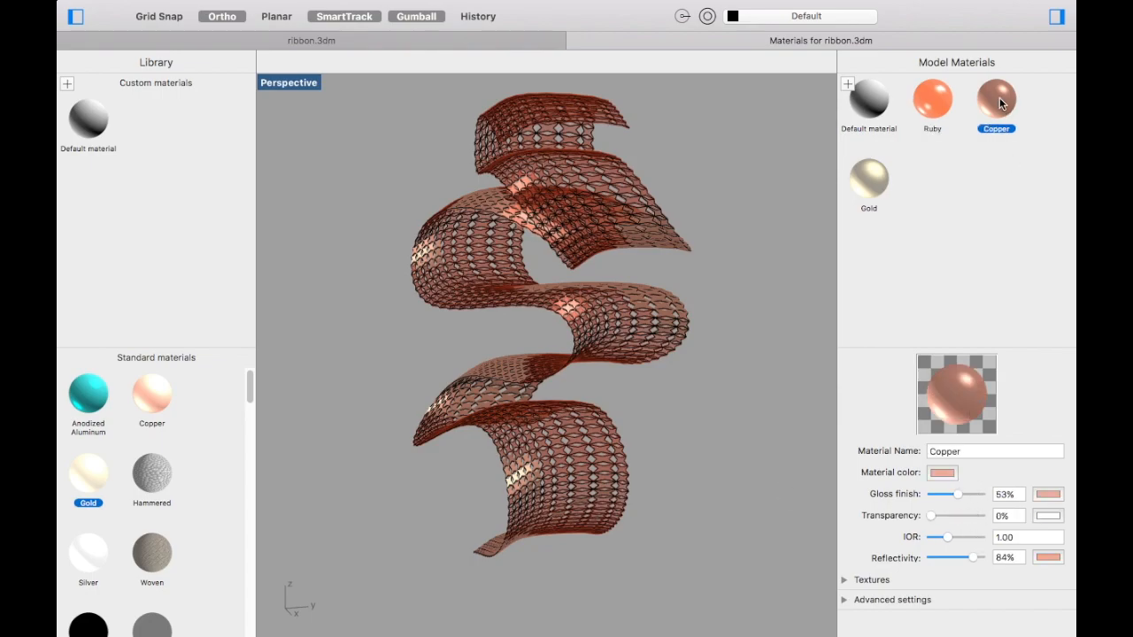
click(116, 324)
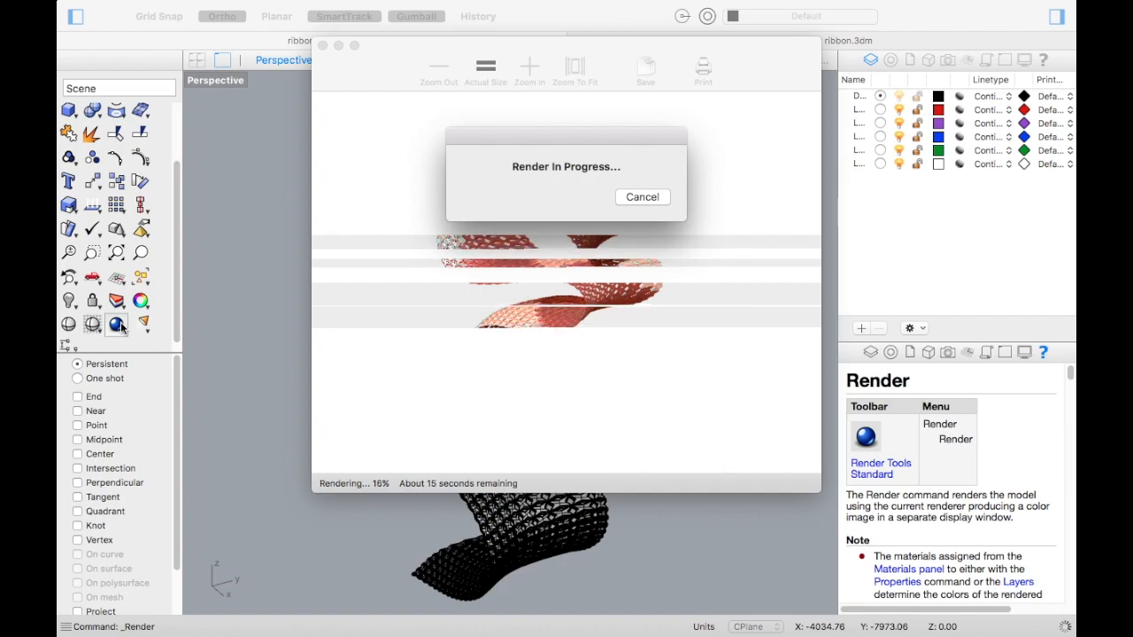